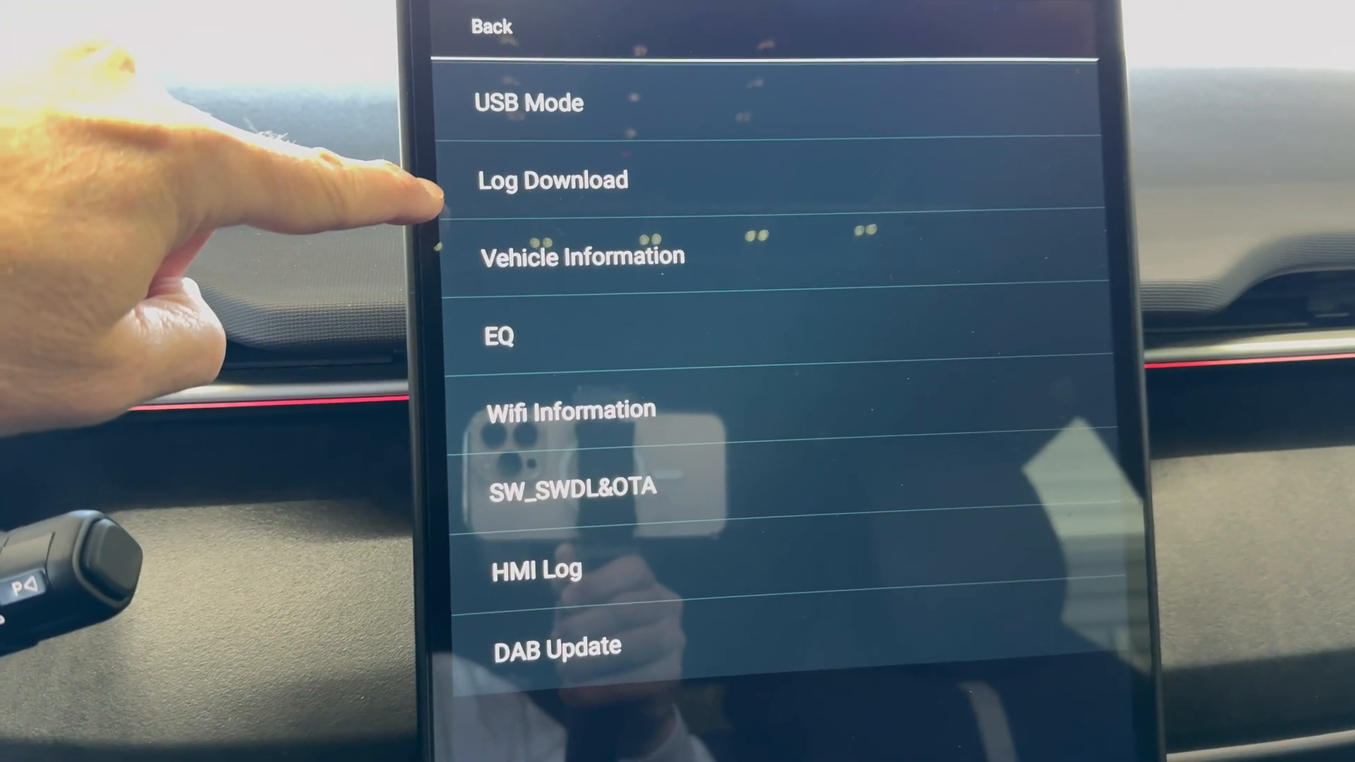
- Download the vehicle logs to the USB drive until 'Log download finished' appears
left_click(553, 179)
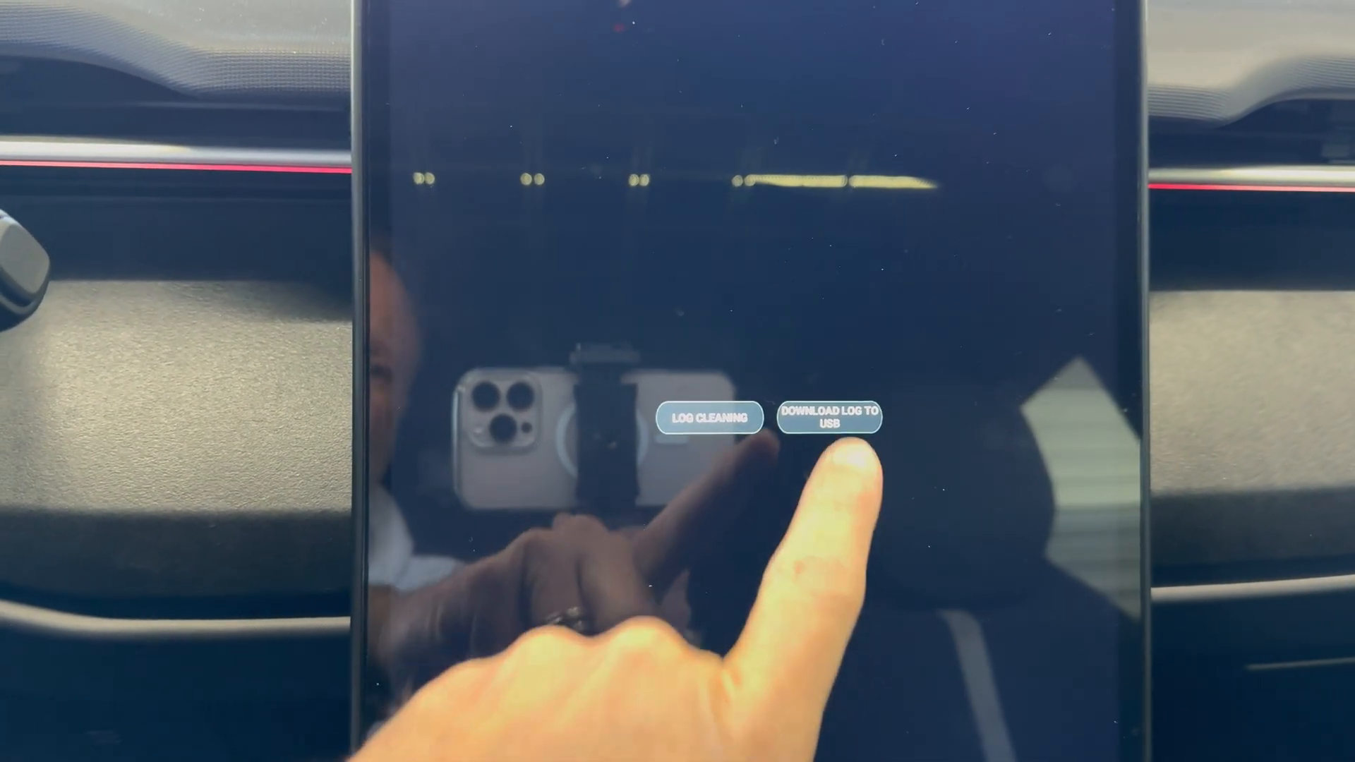
left_click(828, 417)
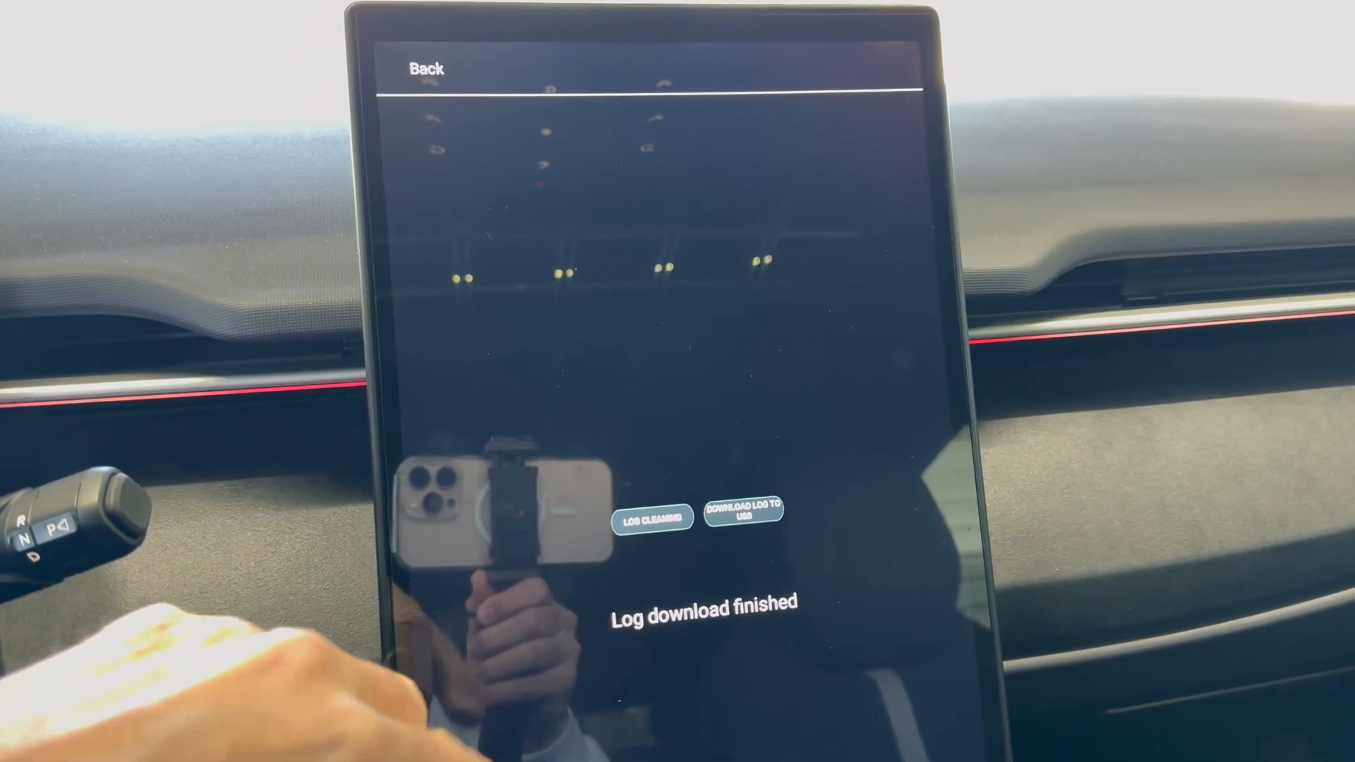
- Leave Log Download and scroll to the debug page listing Hardware UID and app versions
left_click(424, 69)
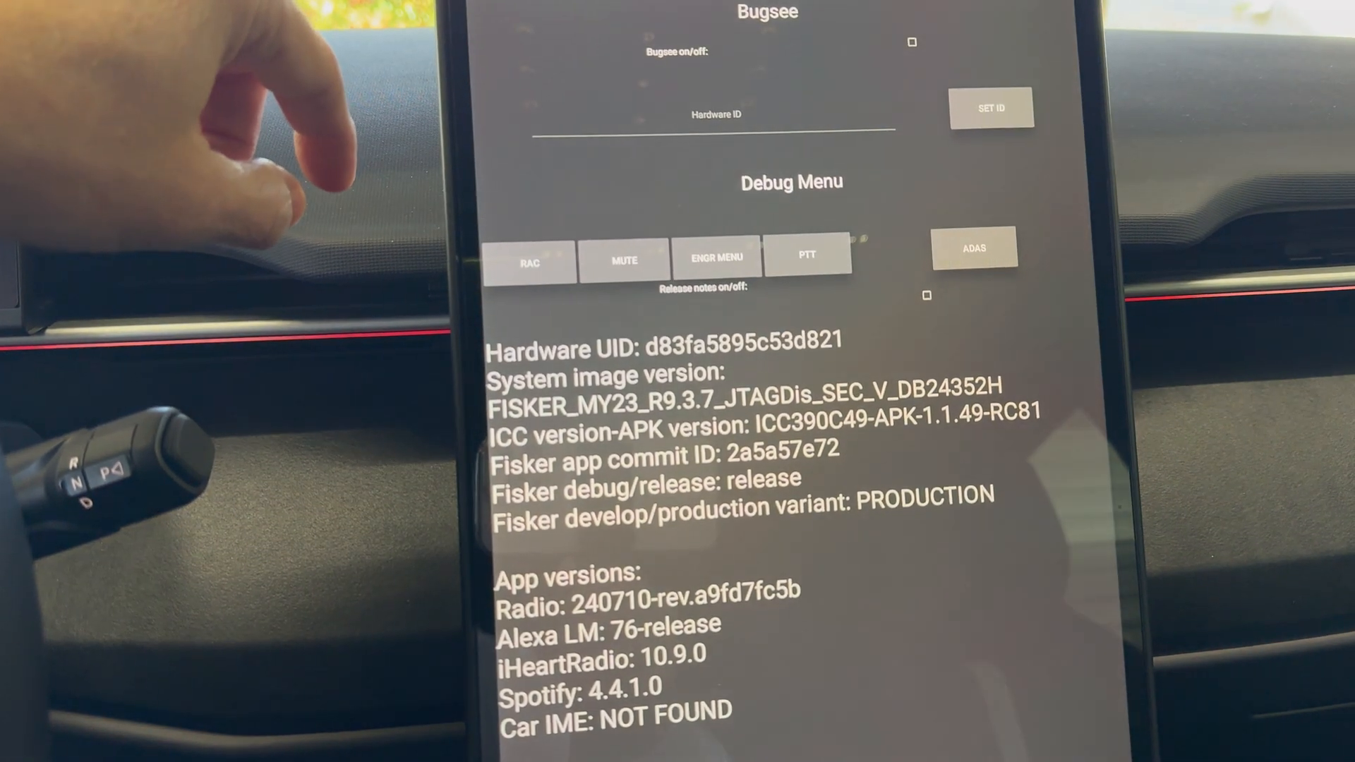
scroll("down", 3)
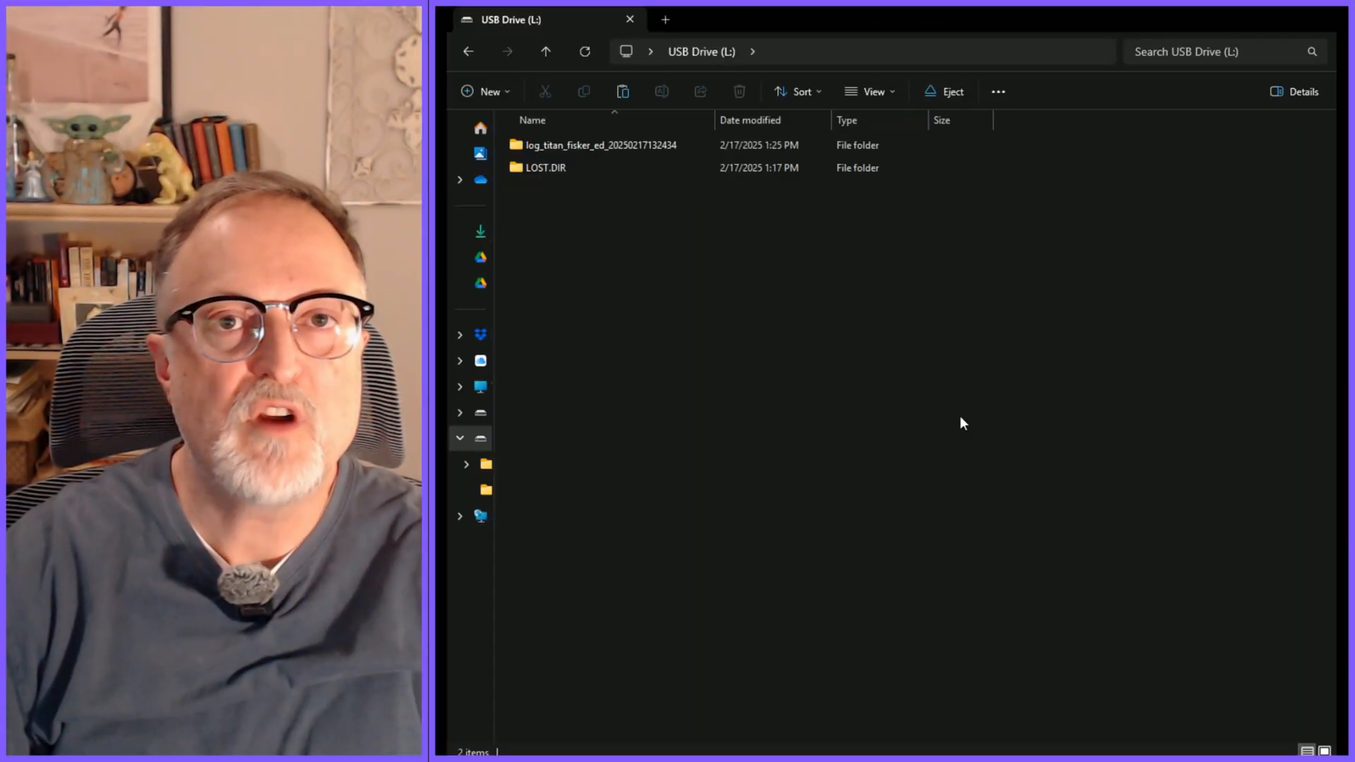
mouse_move(732, 336)
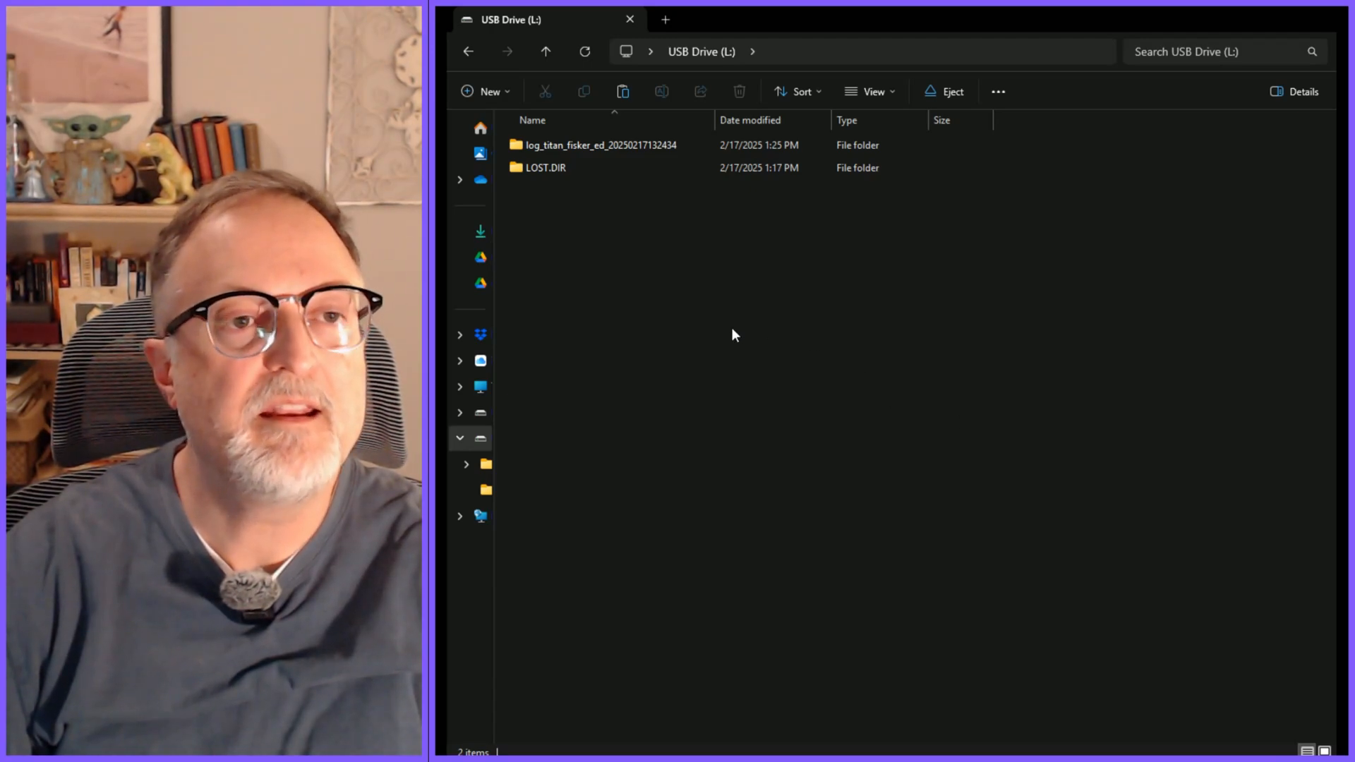
- Open the log_titan dump folder and browse into its tombstones folder
left_click(597, 144)
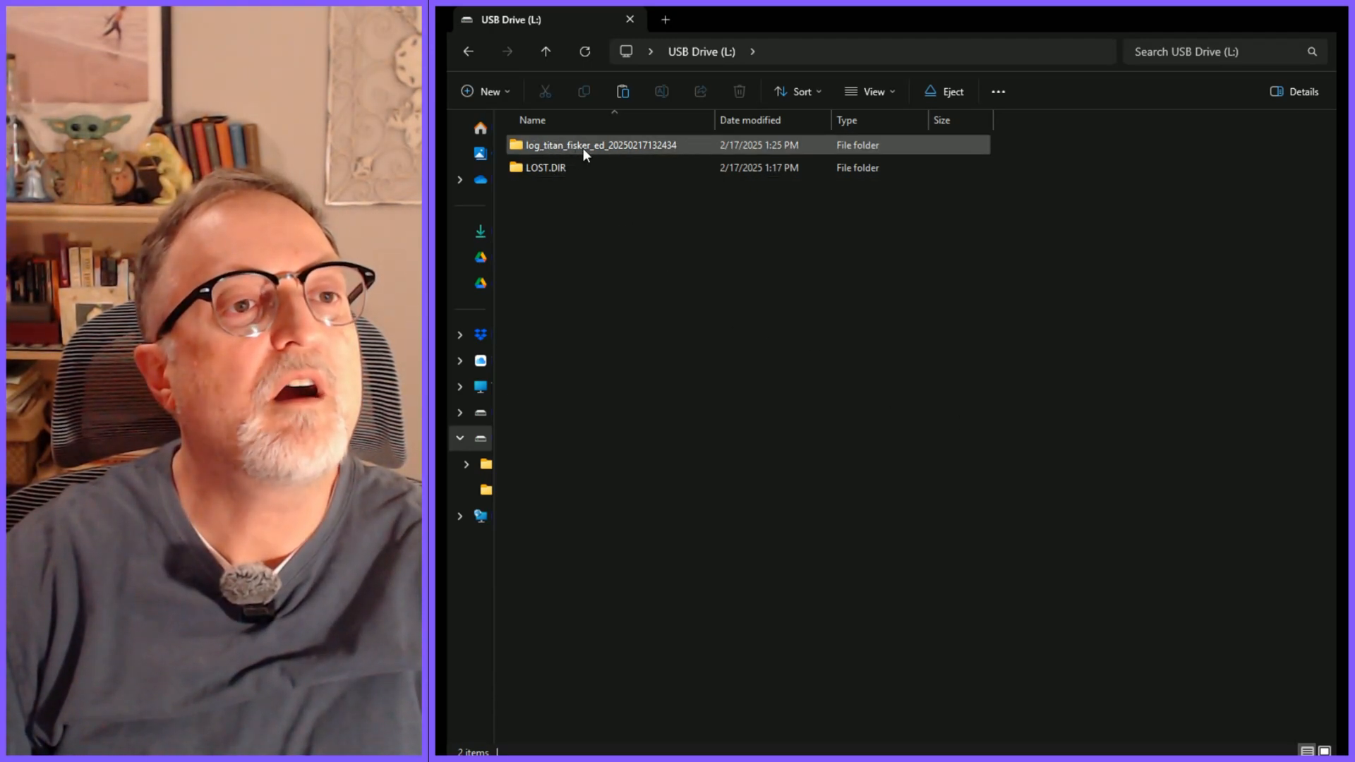
mouse_move(616, 154)
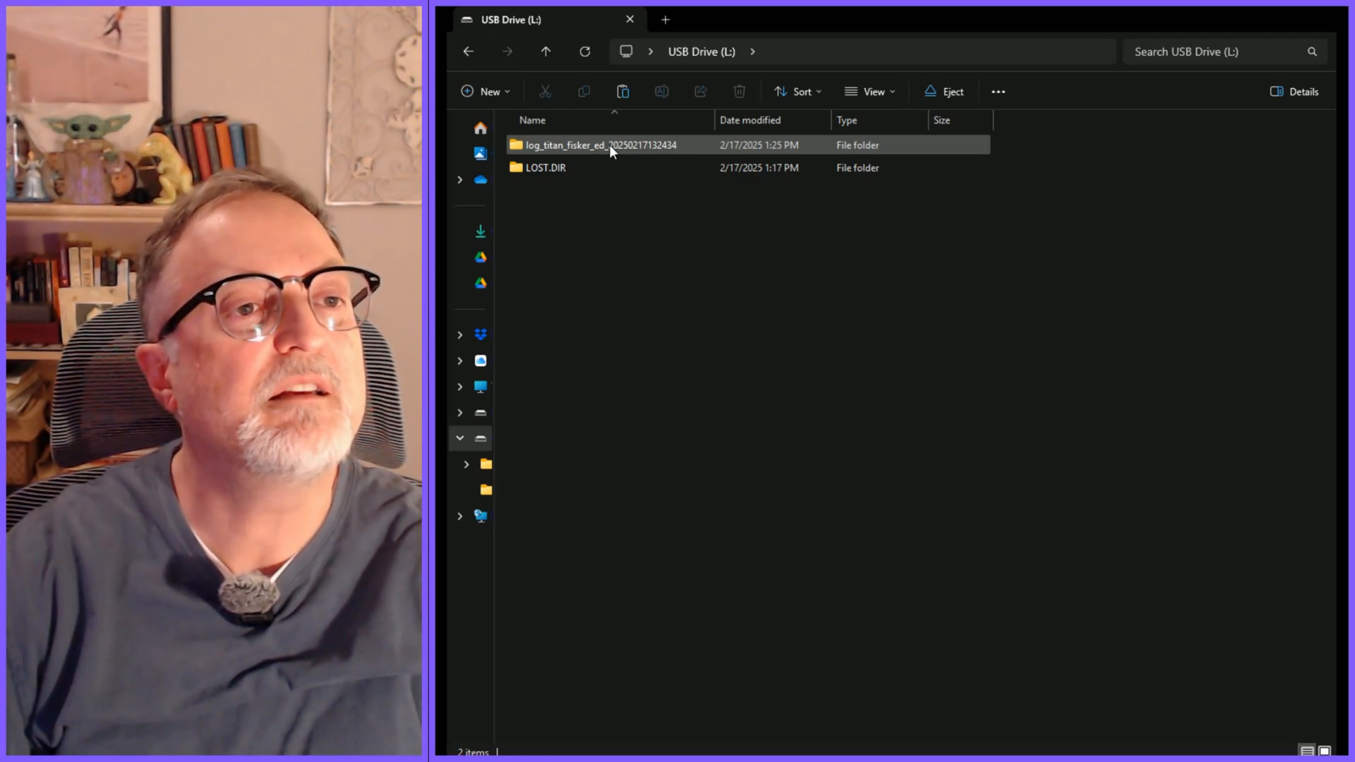
double_click(598, 144)
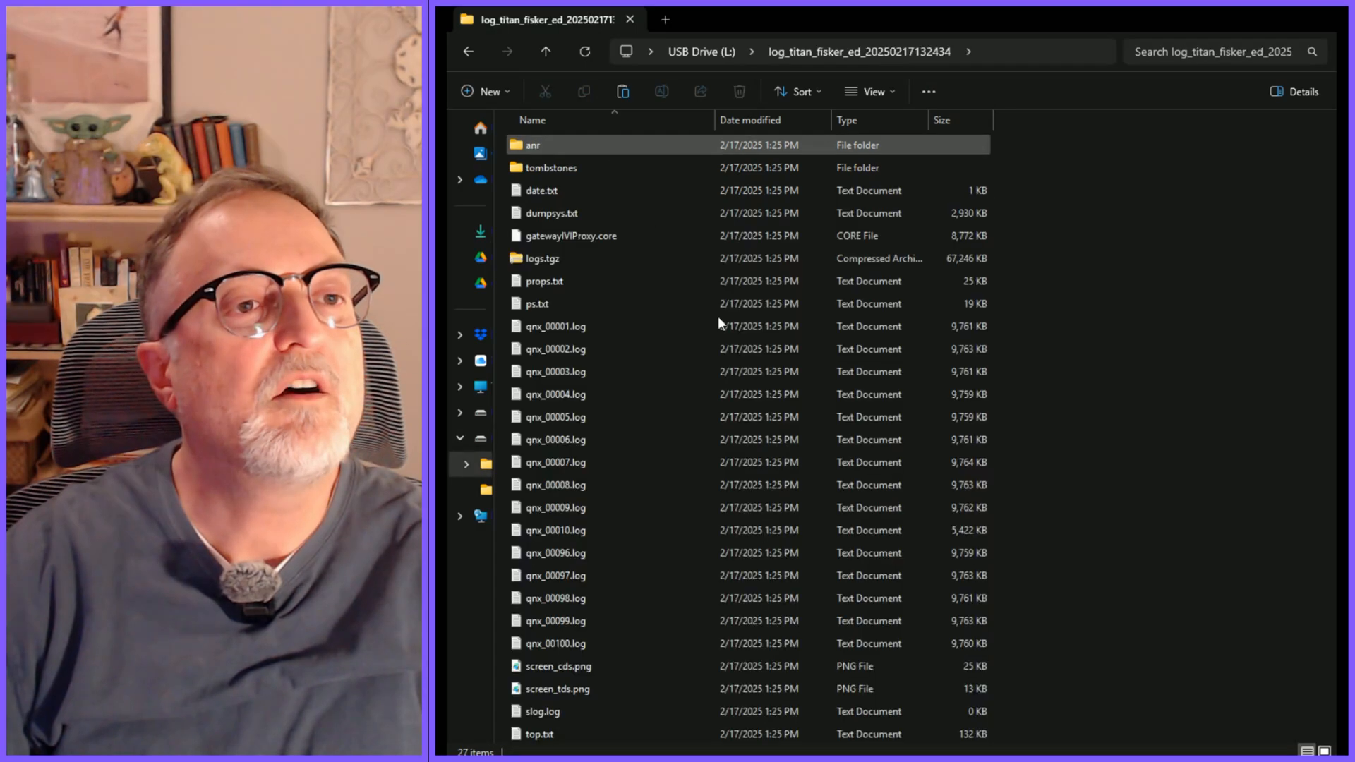
left_click(550, 212)
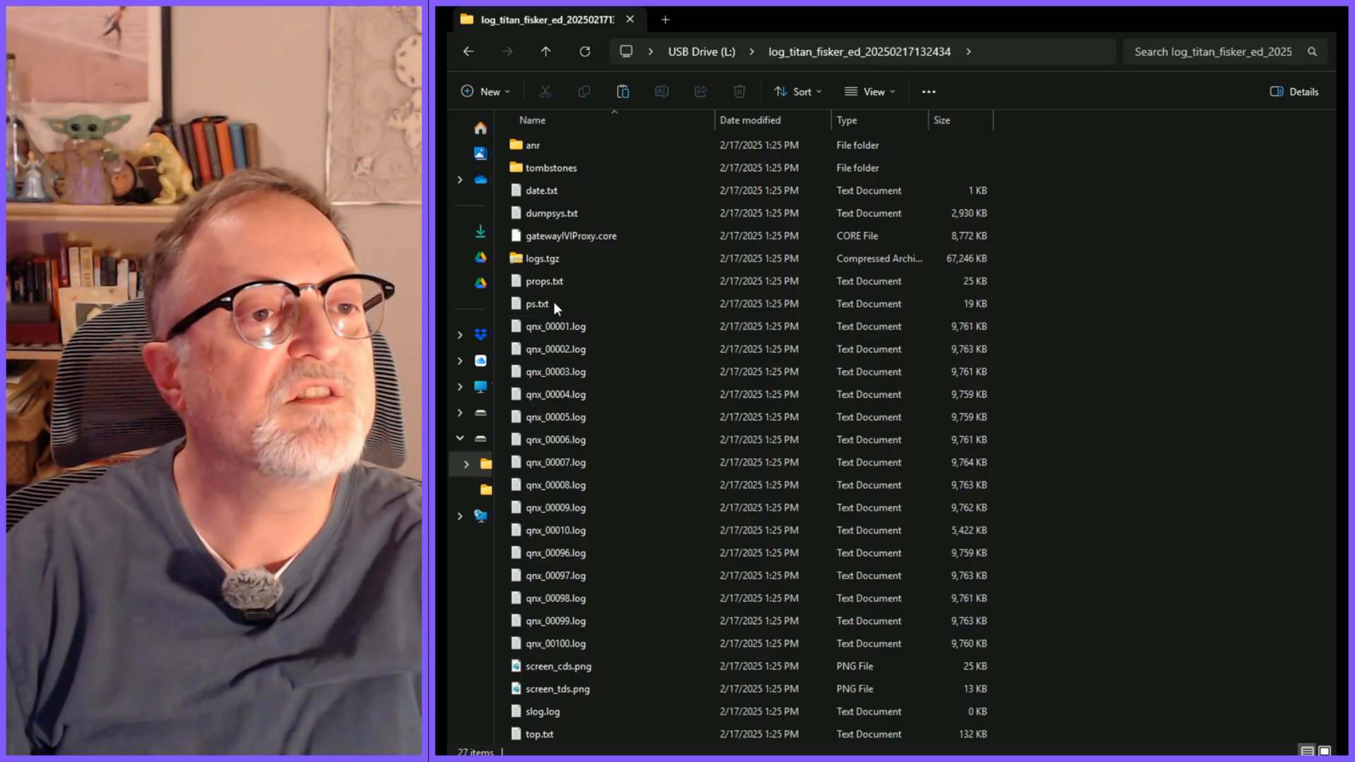
left_click(533, 144)
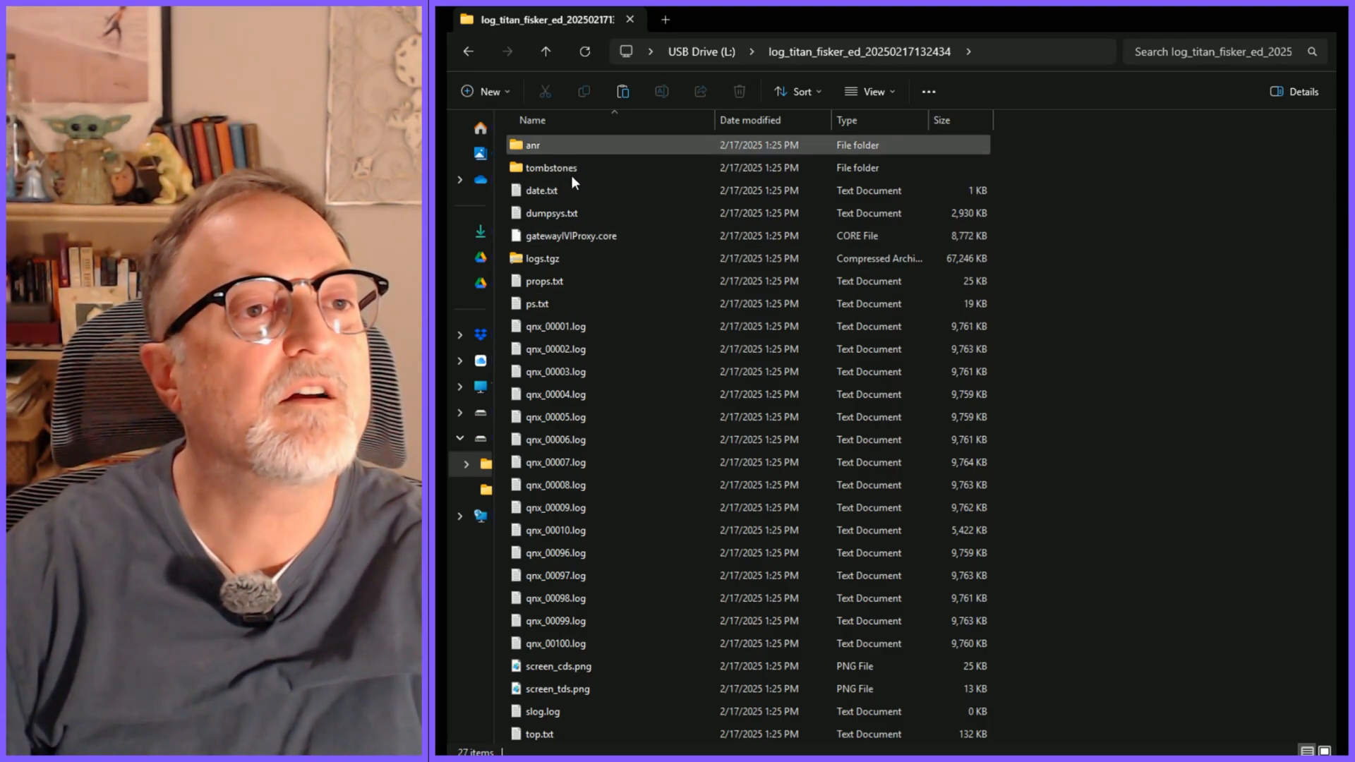
double_click(532, 144)
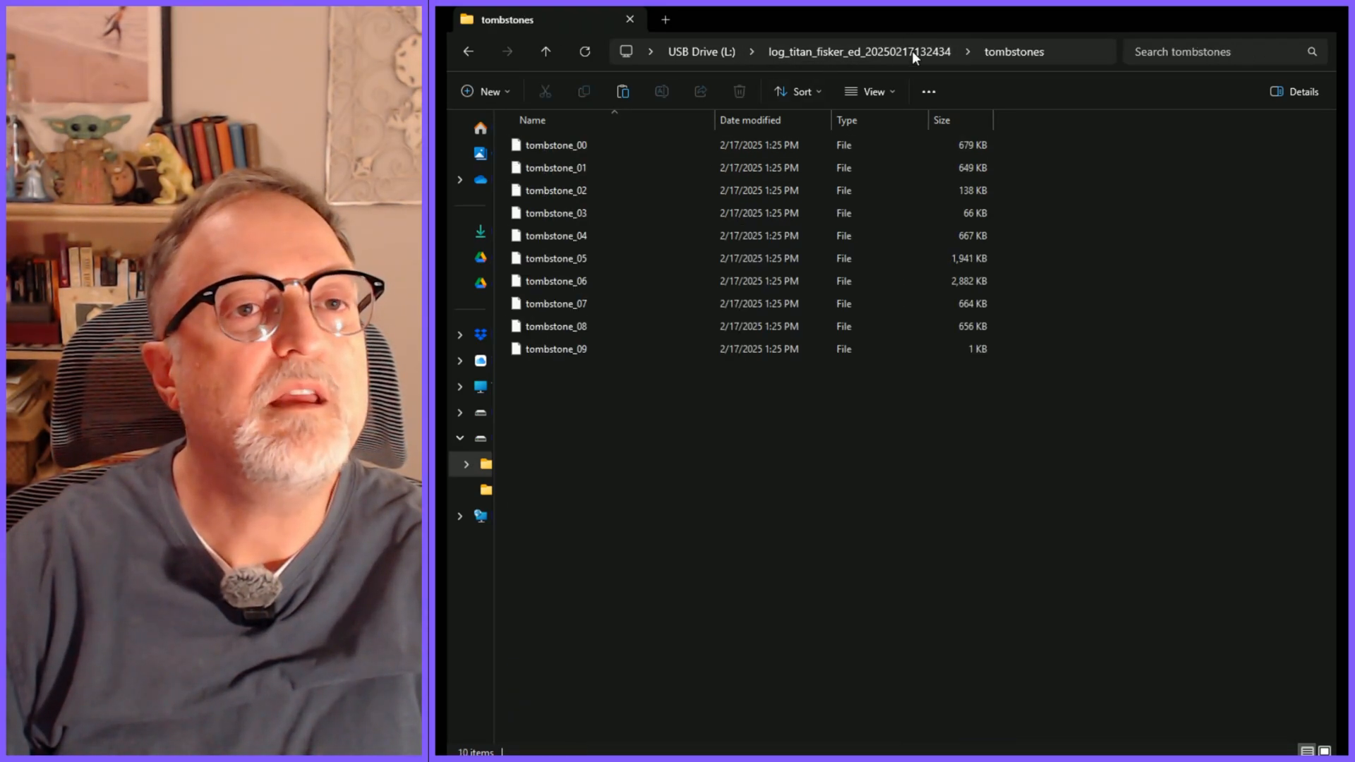
- Return to the log dump folder and open the logs.tgz archive
left_click(859, 51)
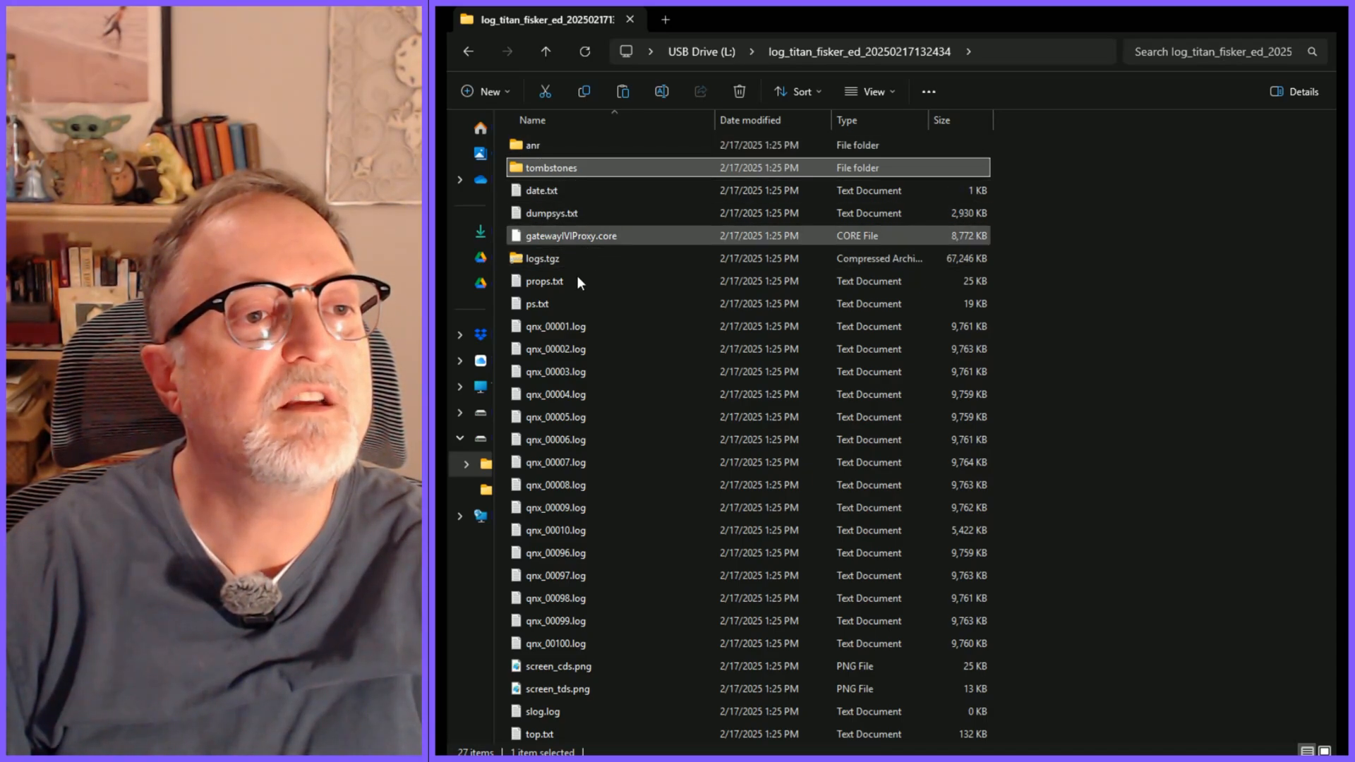
mouse_move(648, 259)
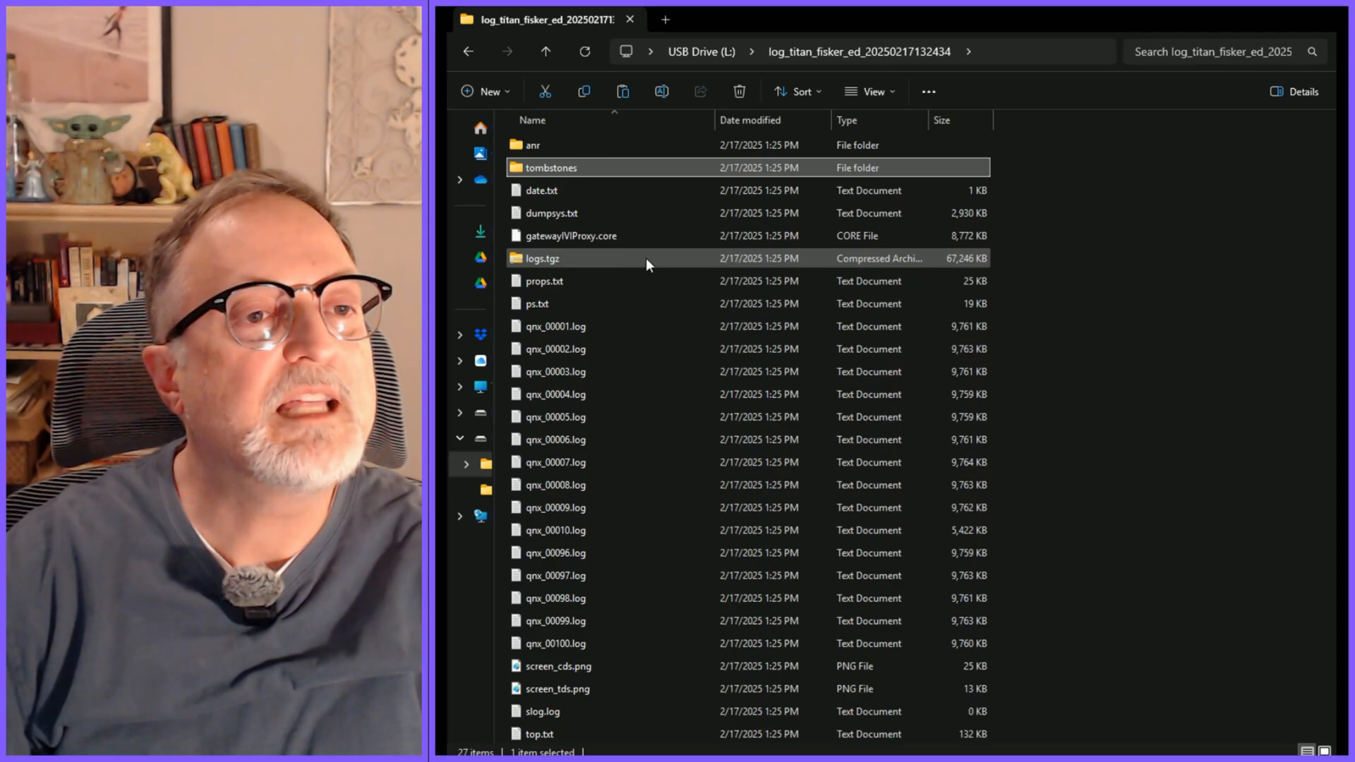
left_click(542, 258)
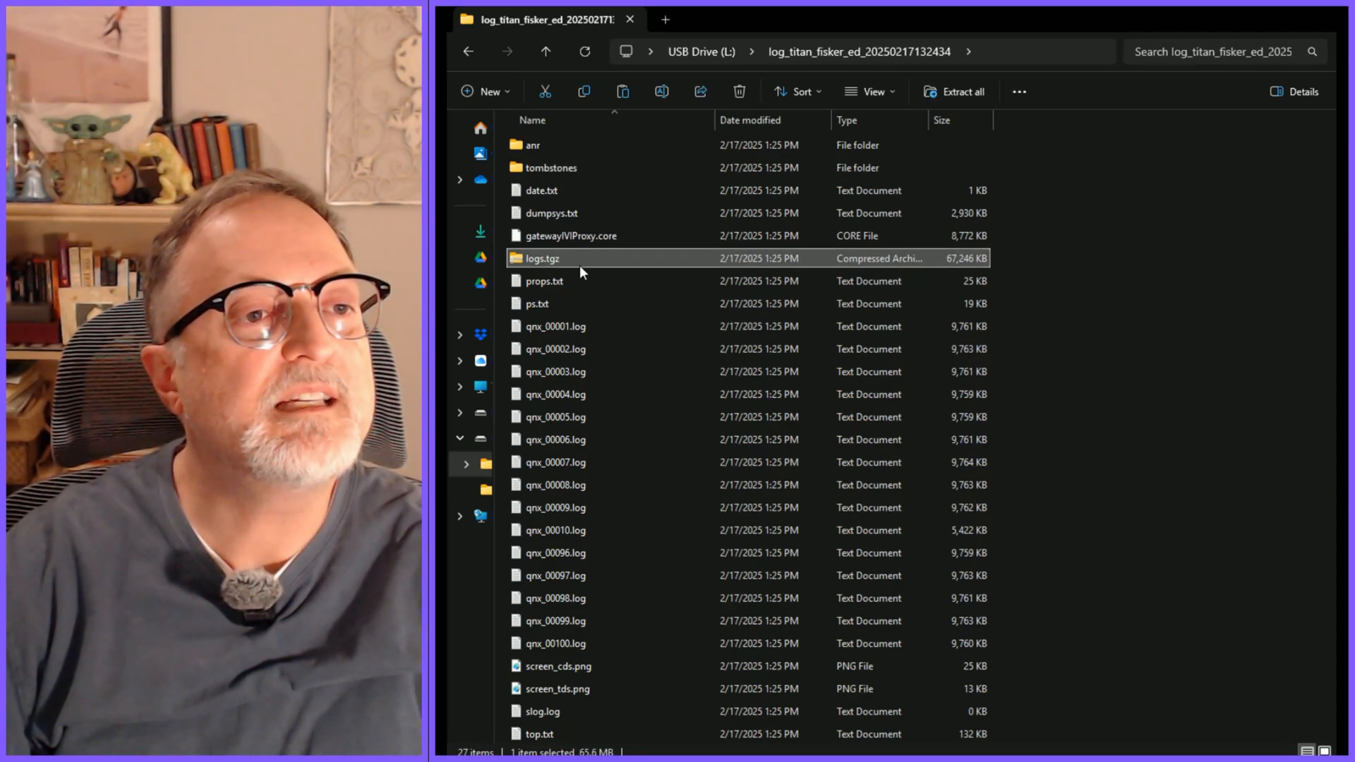
mouse_move(543, 270)
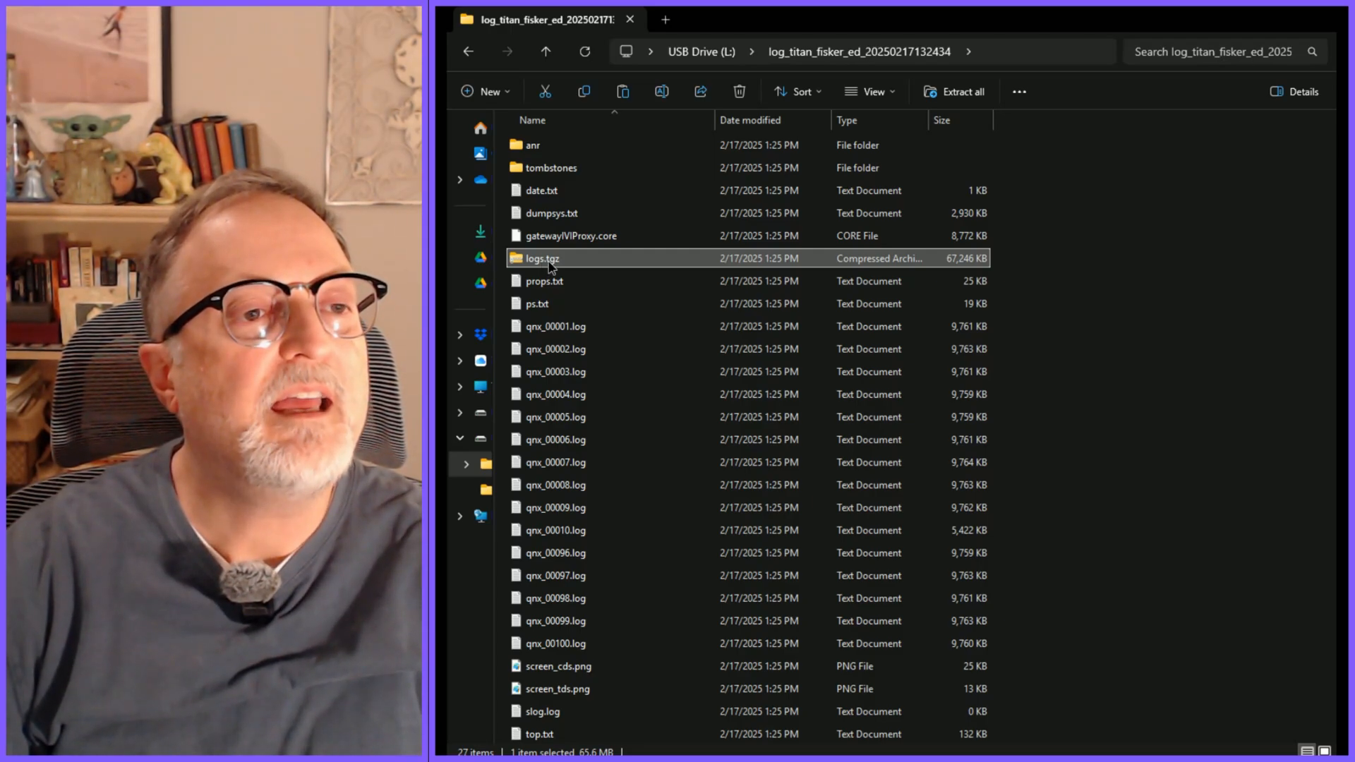
double_click(542, 257)
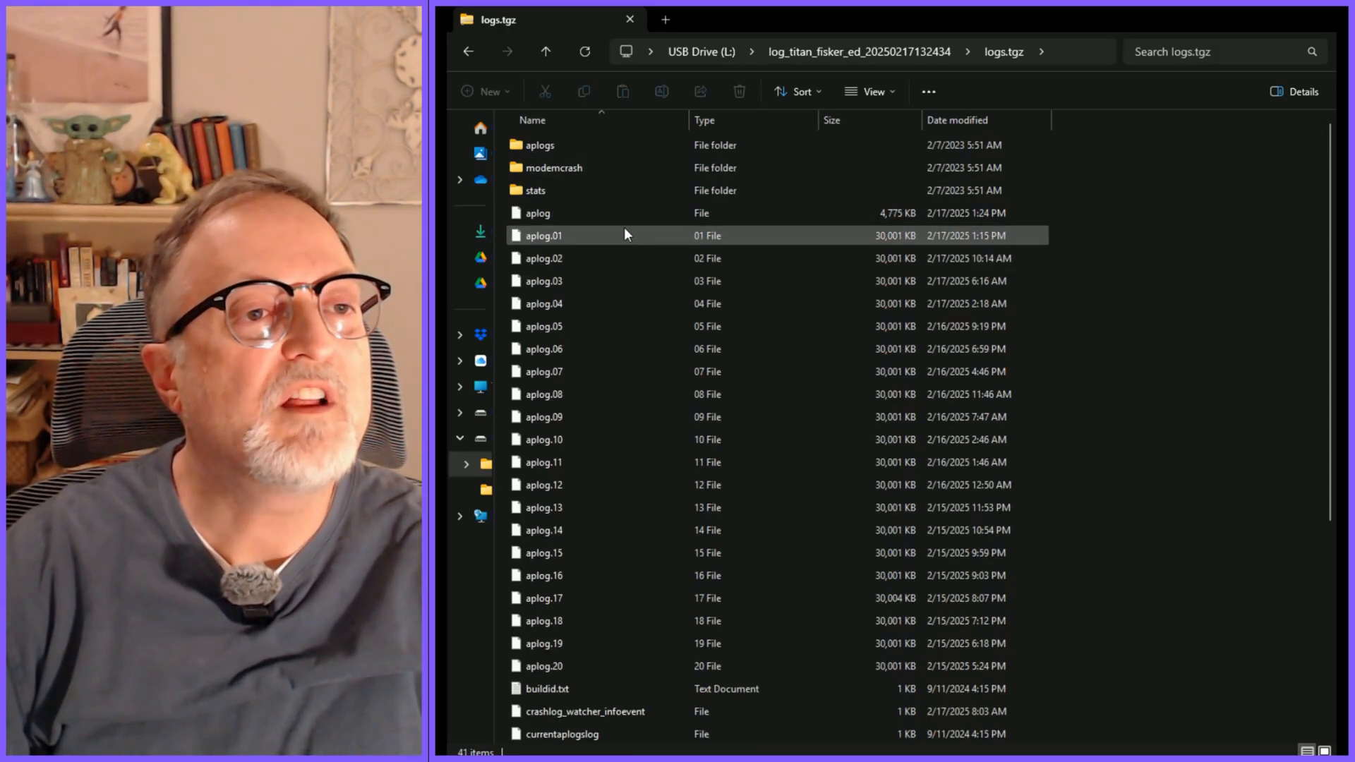
- Back in the dated log folder, create a new folder named Logs
left_click(540, 144)
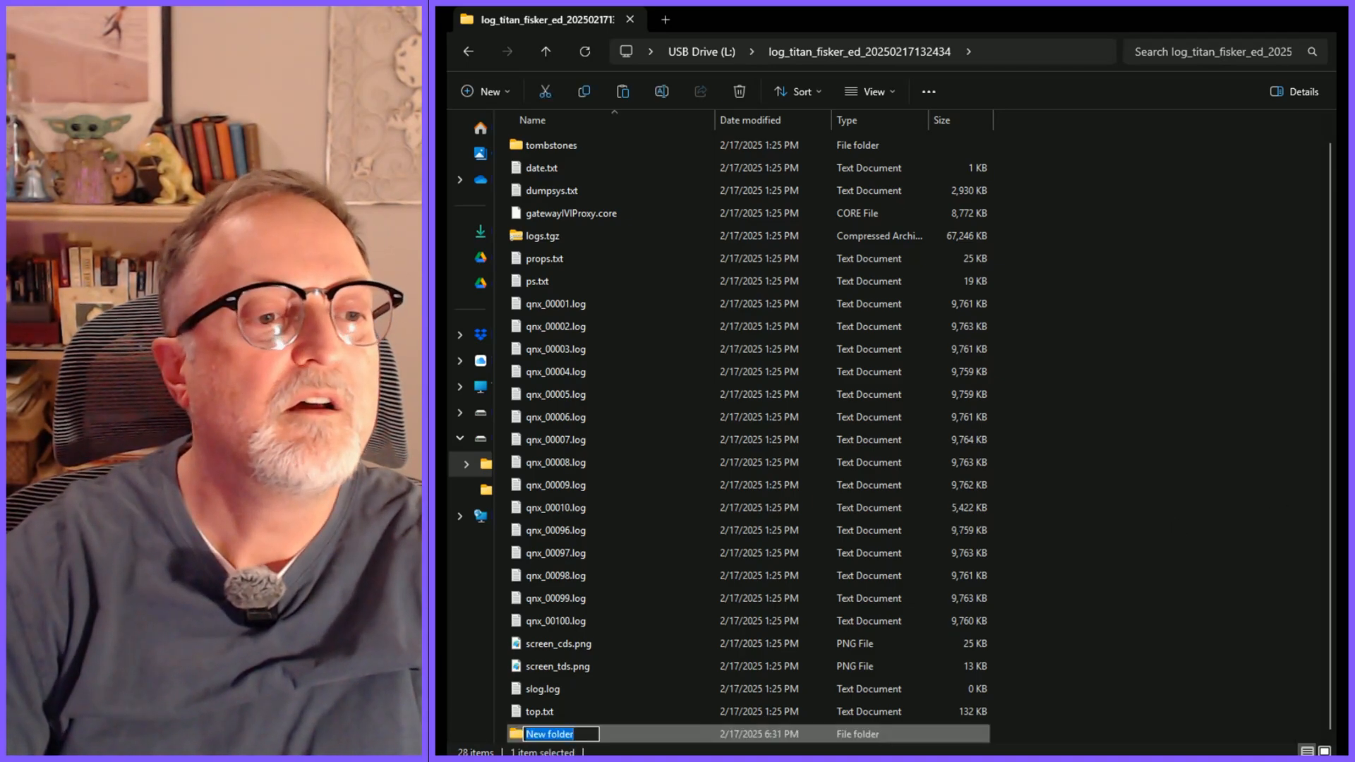
type("Logs")
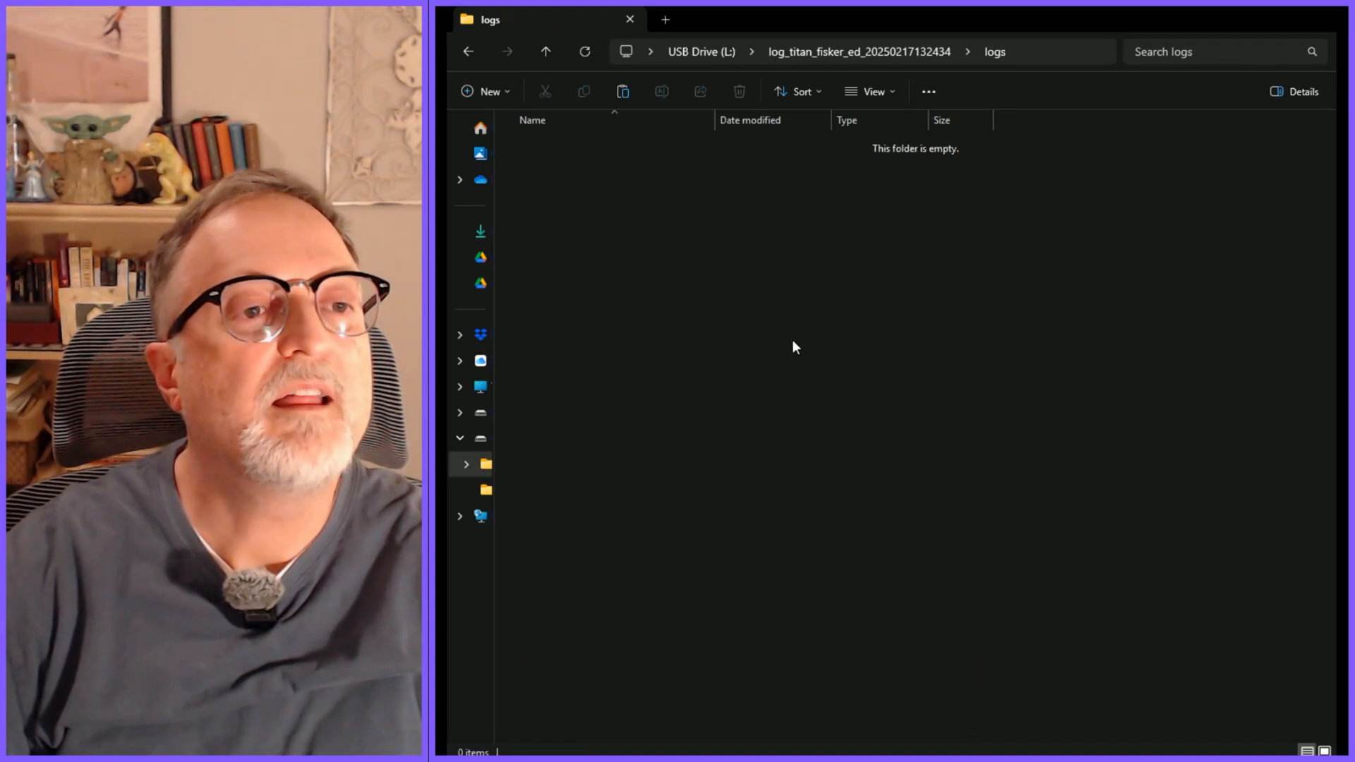
mouse_move(819, 364)
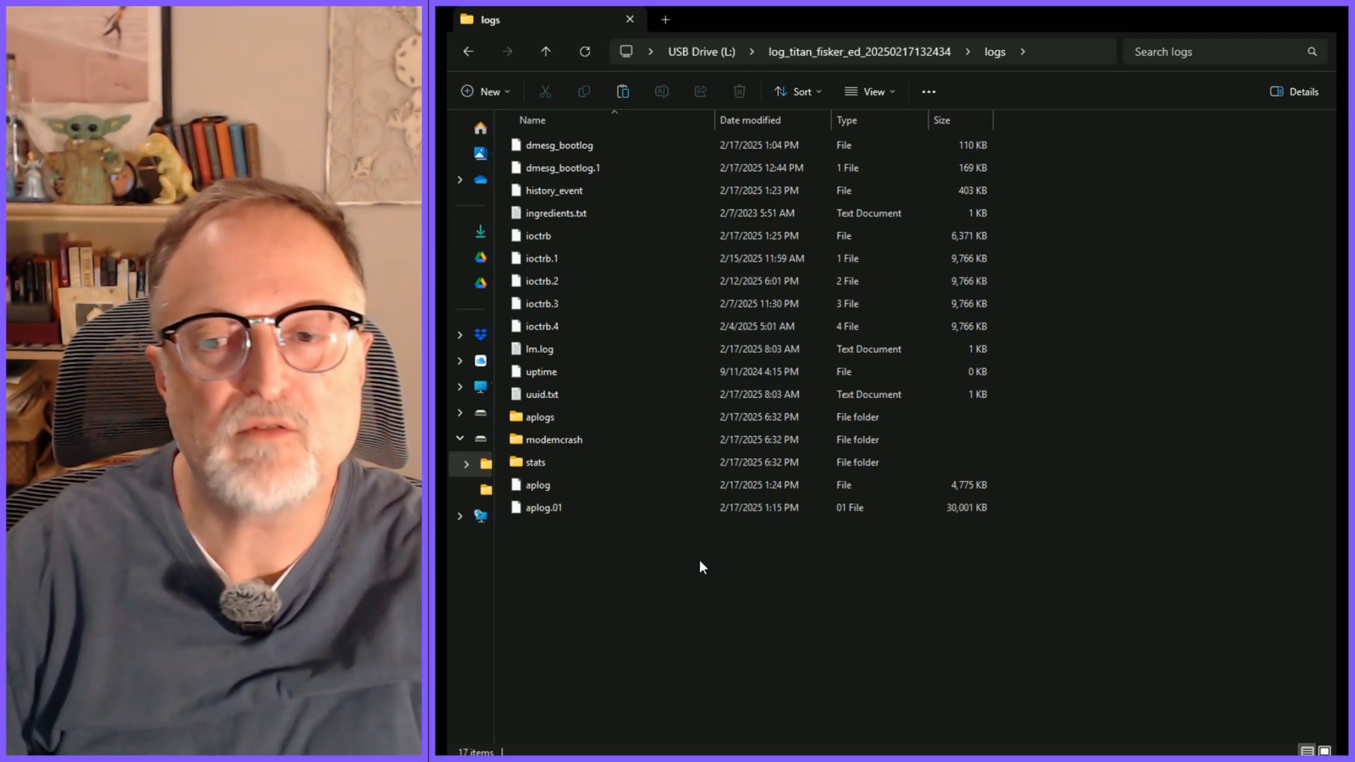
mouse_move(655, 584)
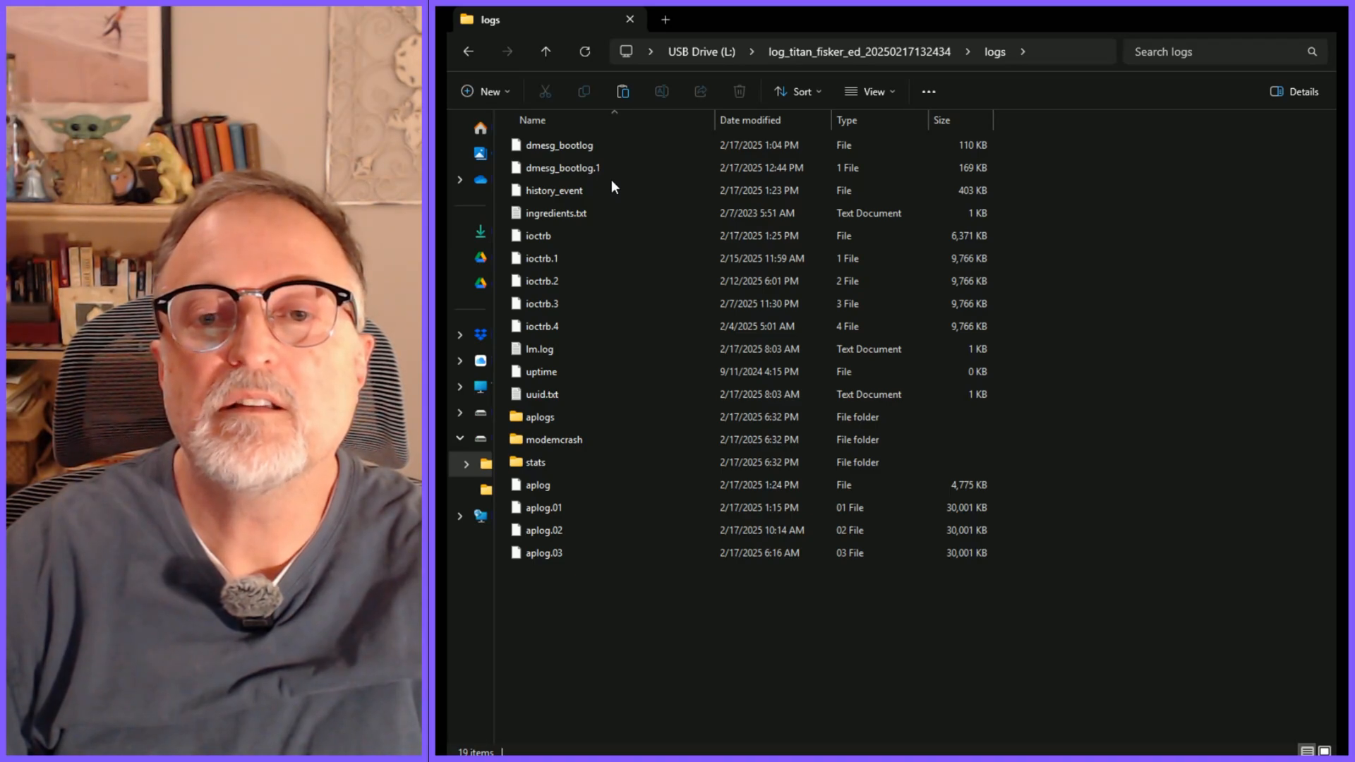
- Extract the logs.tgz contents into the Logs folder, reaching 41 items so far
left_click(559, 144)
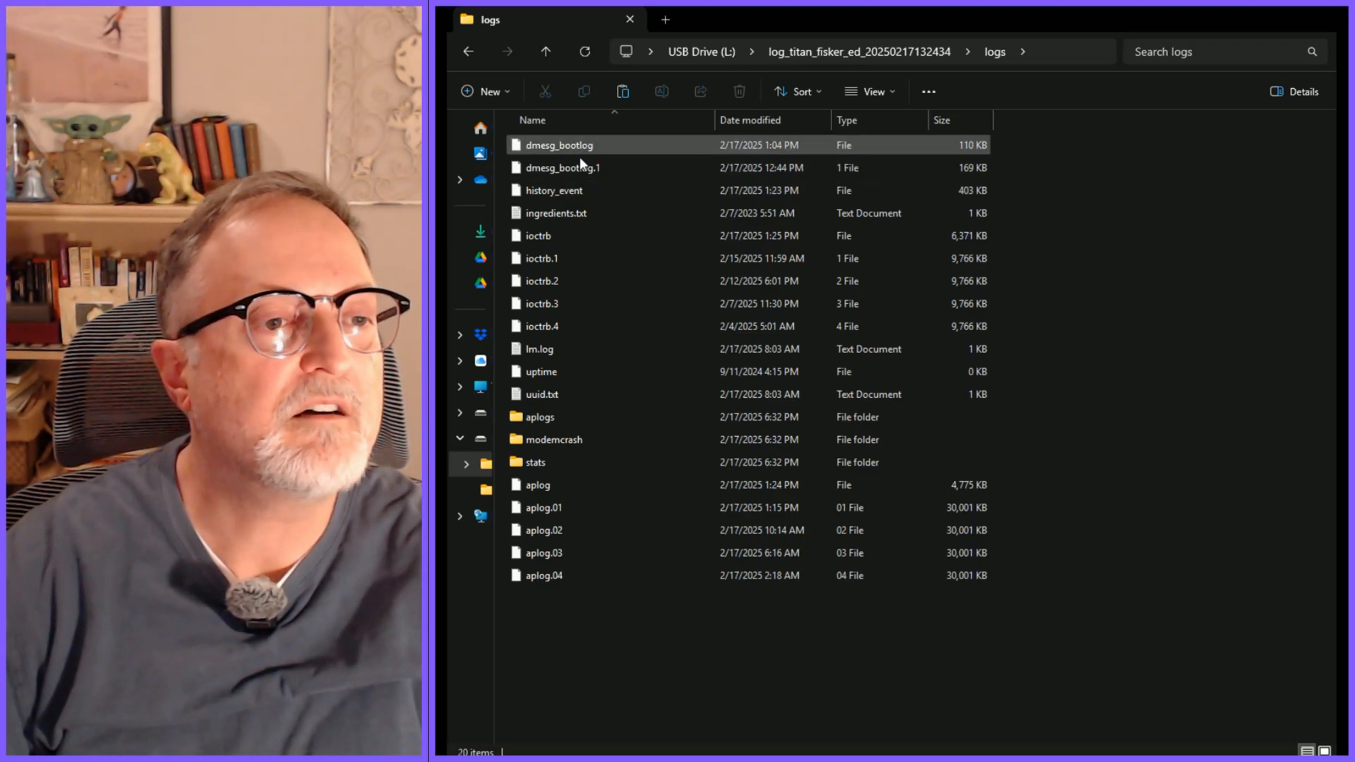
left_click(563, 168)
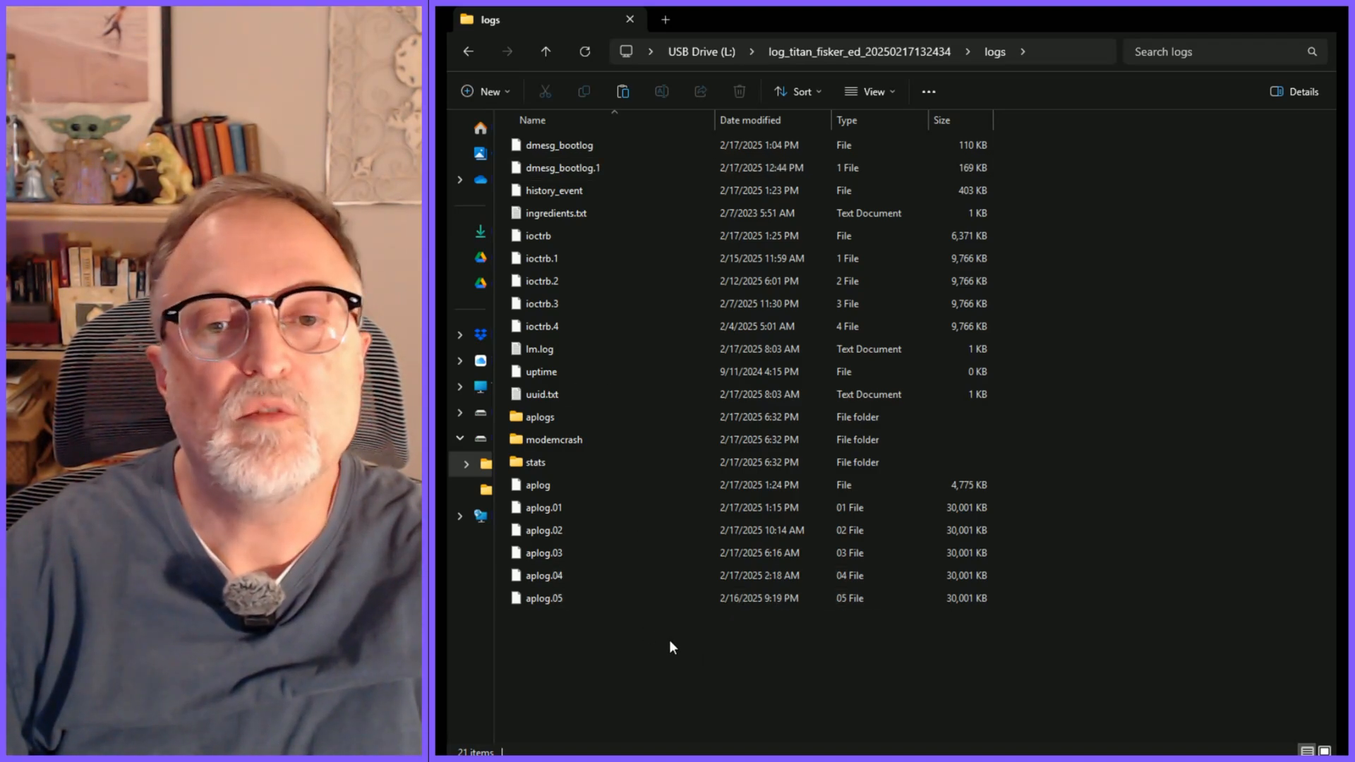
scroll("down", 3)
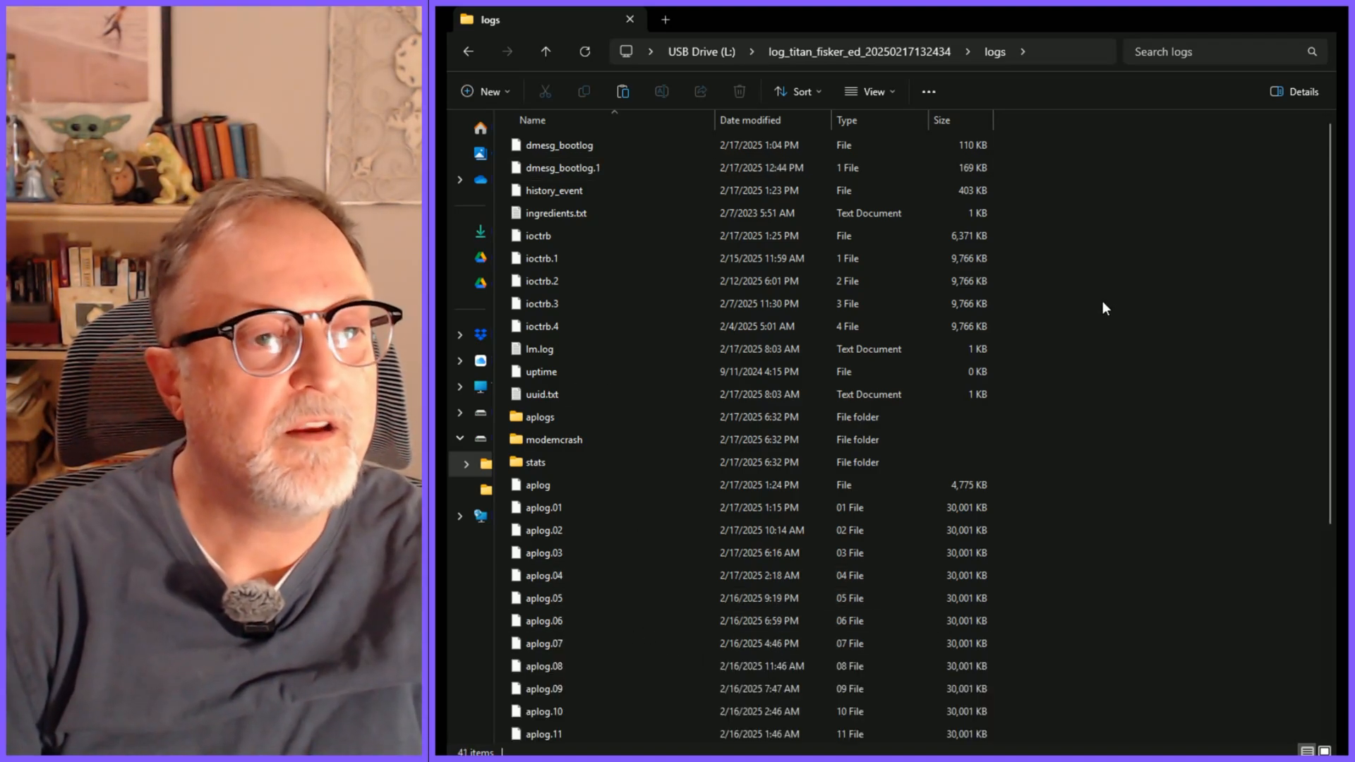
- Scroll down the extracted logs and open history_event in a text editor
left_click(555, 213)
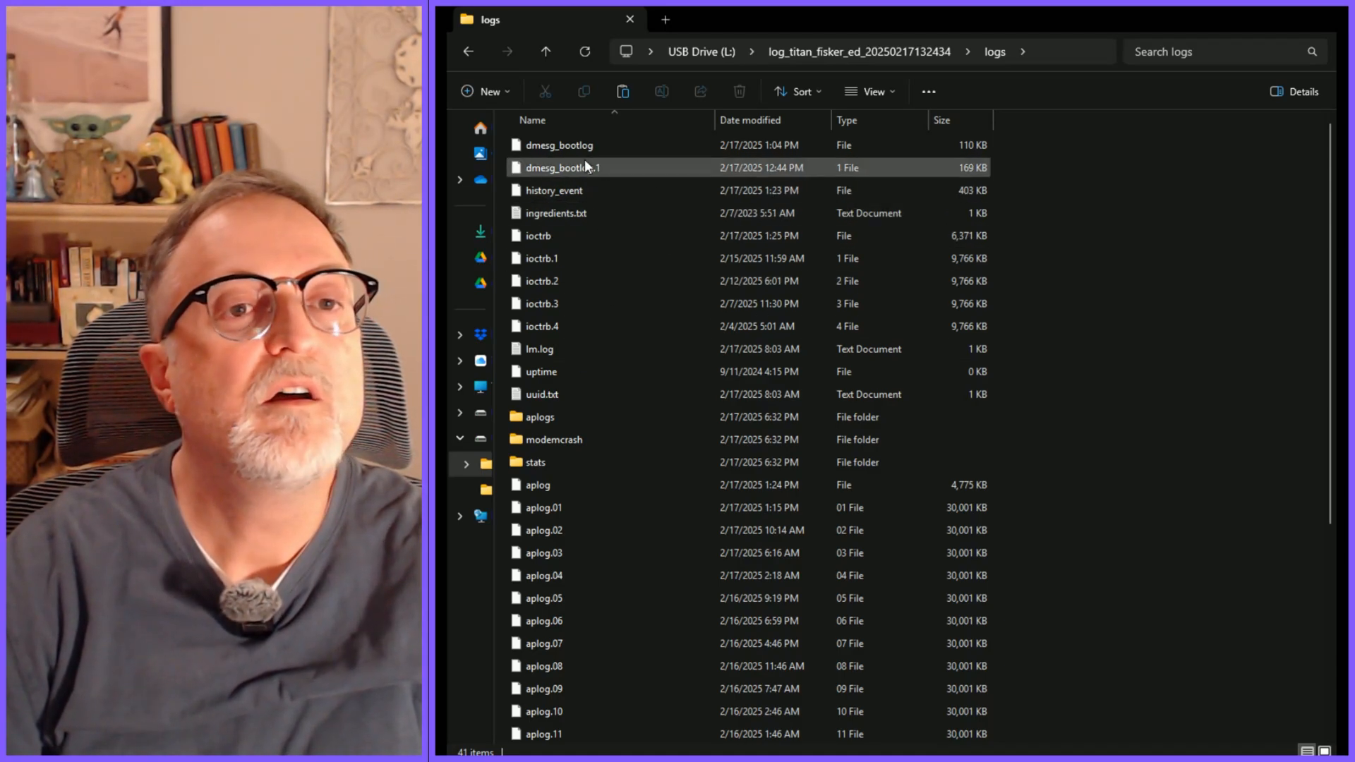
left_click(559, 144)
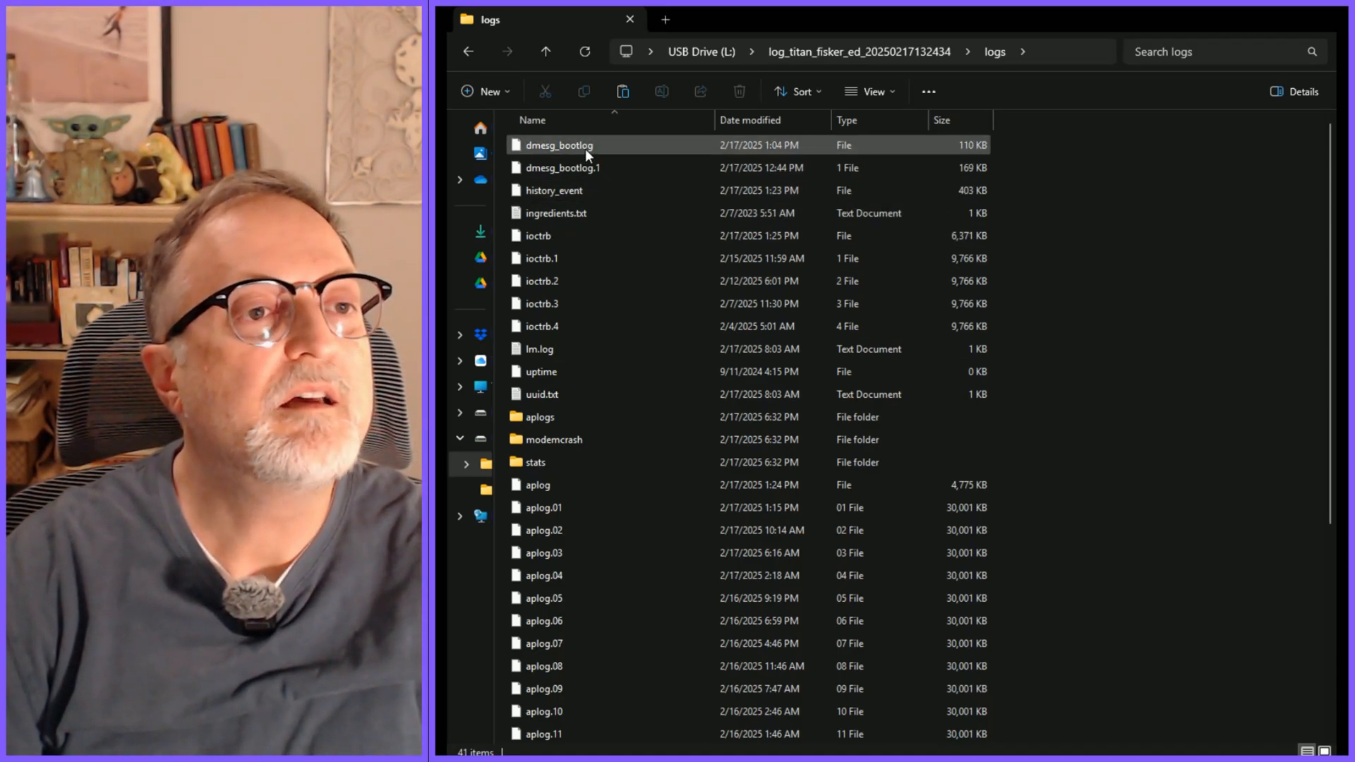
left_click(562, 168)
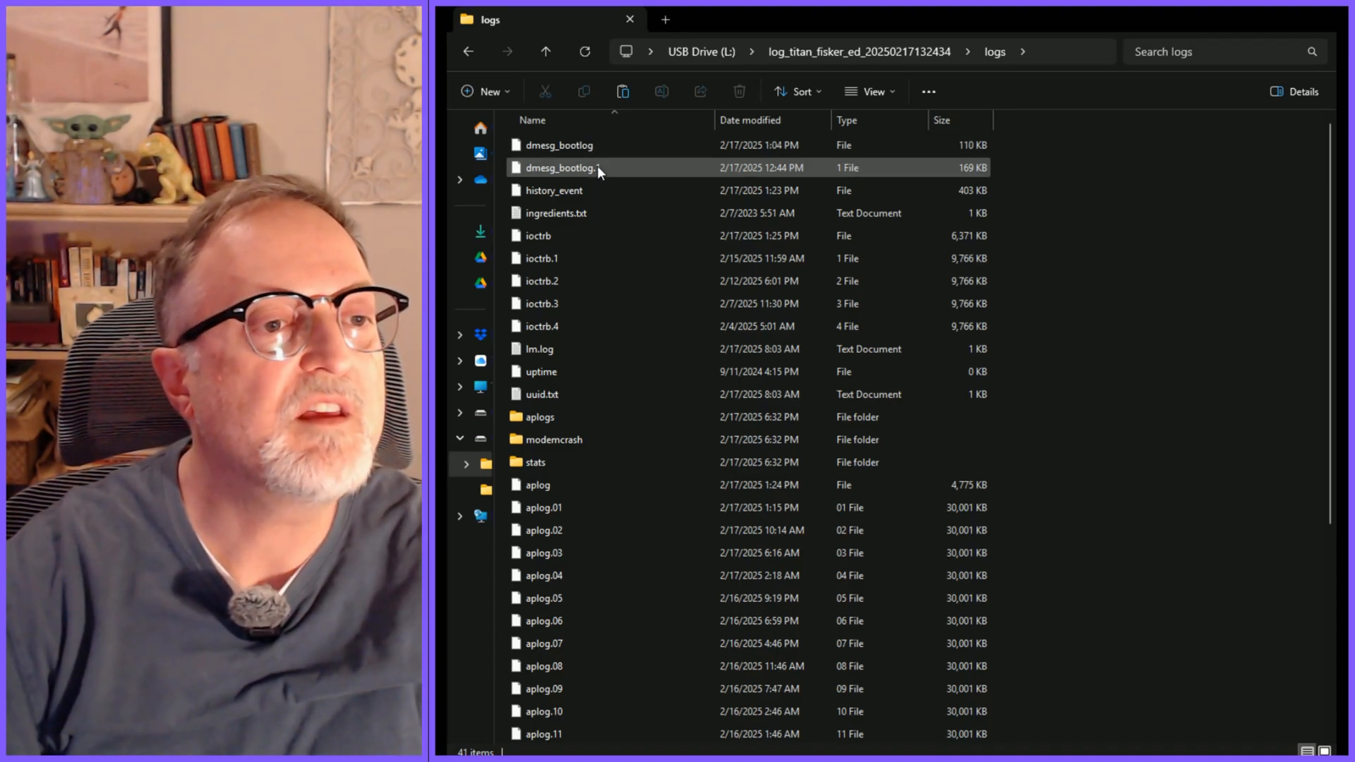
scroll("down", 3)
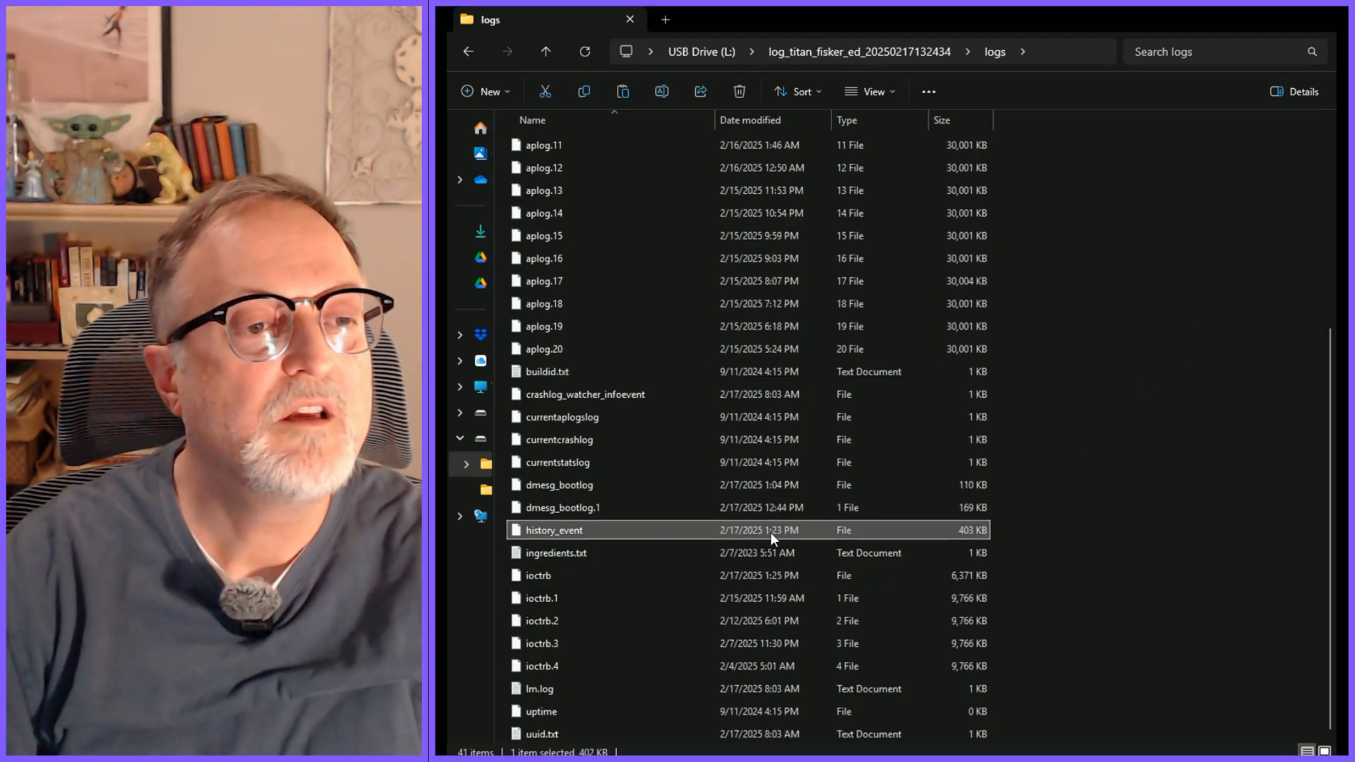
mouse_move(584, 536)
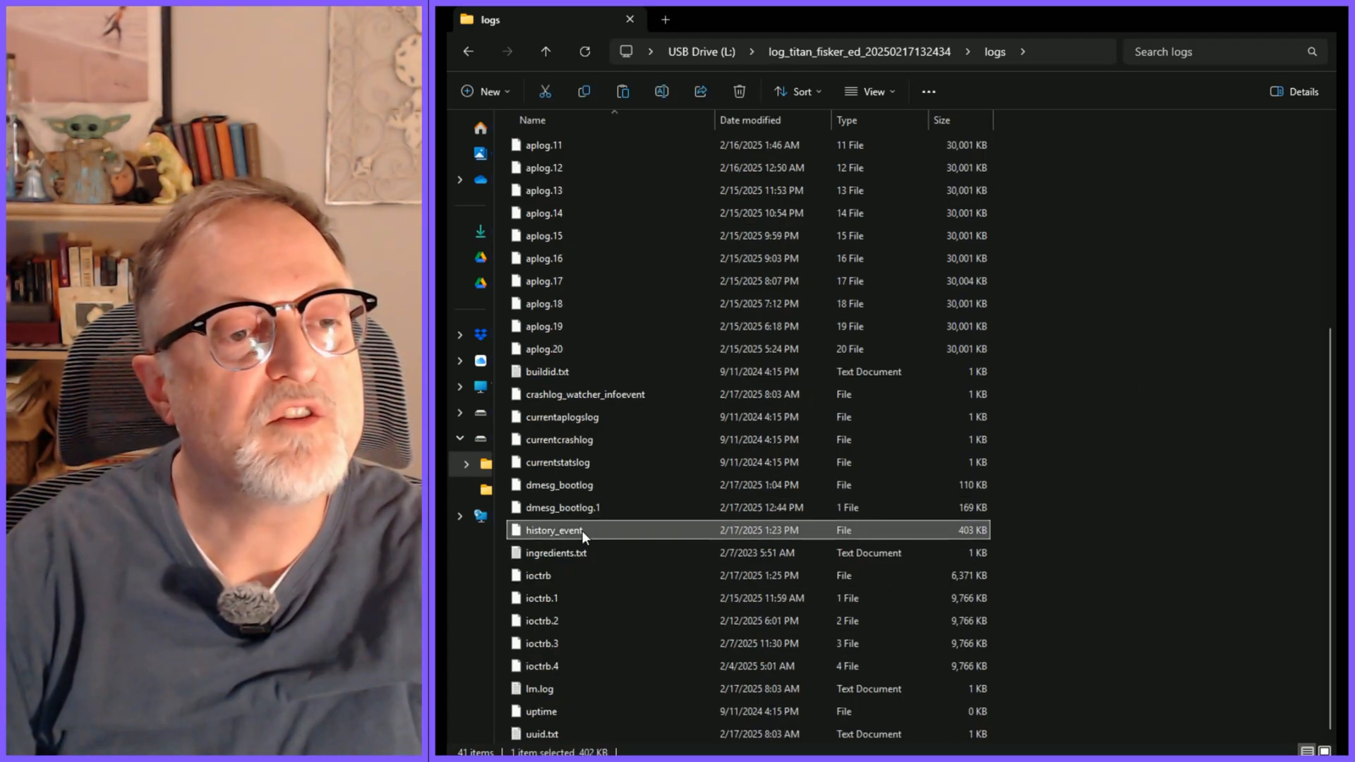
mouse_move(1028, 700)
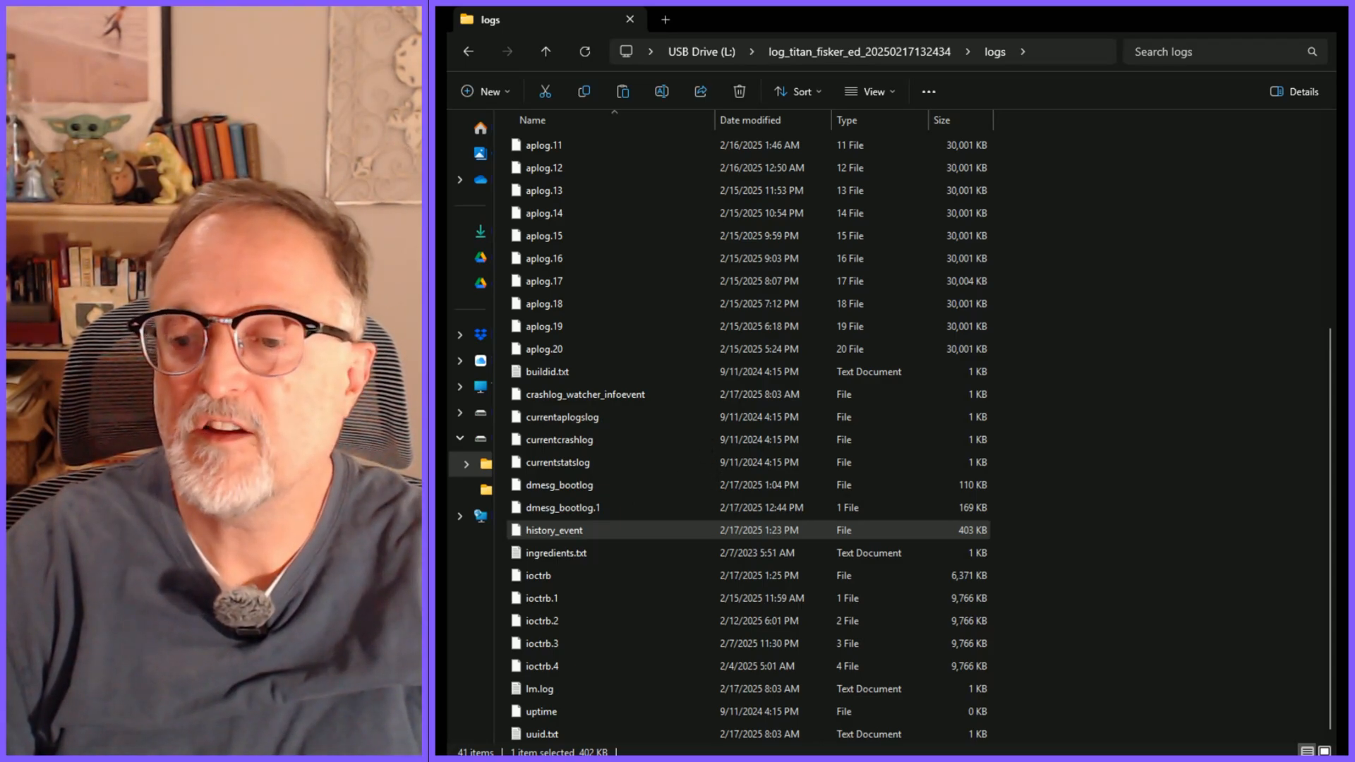
double_click(553, 530)
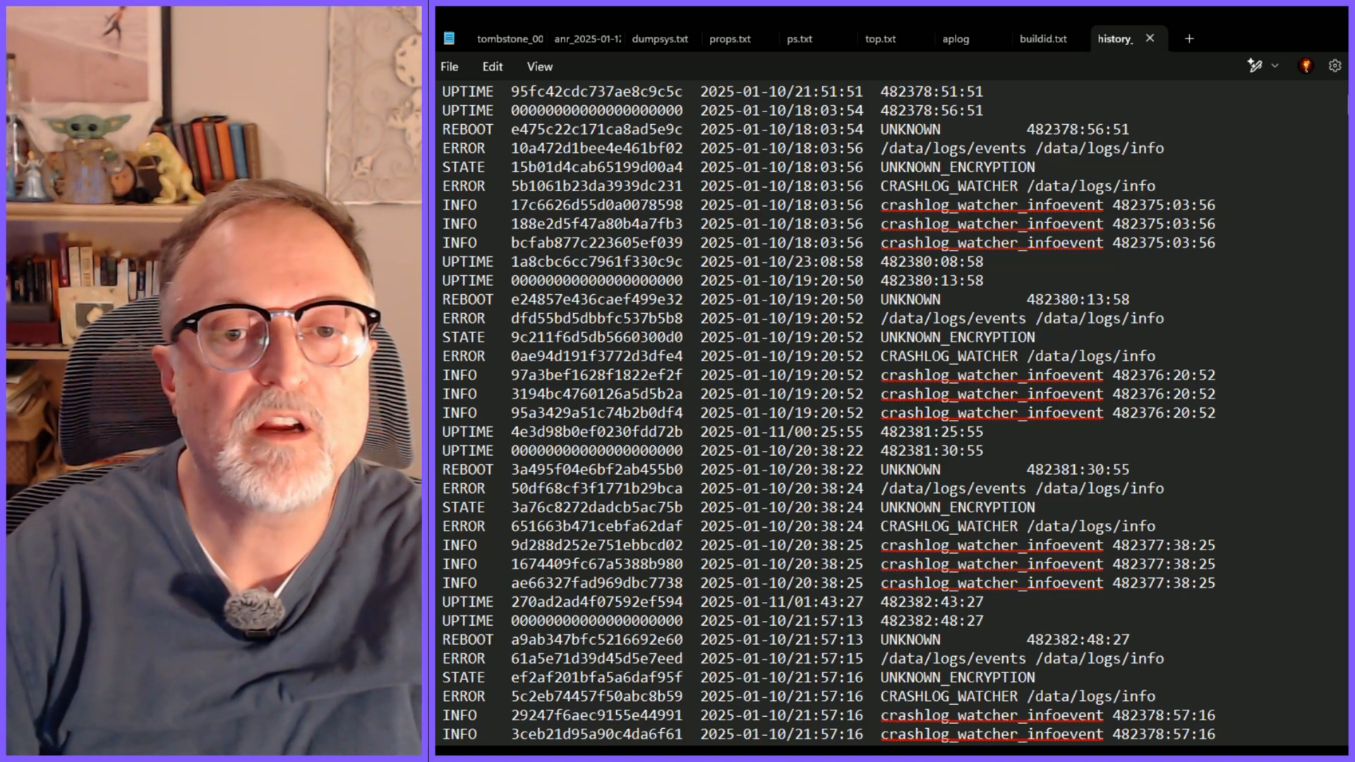
- Scroll through history_event's reboot and crashlog entries, then switch back to the logs folder
scroll("down", 3)
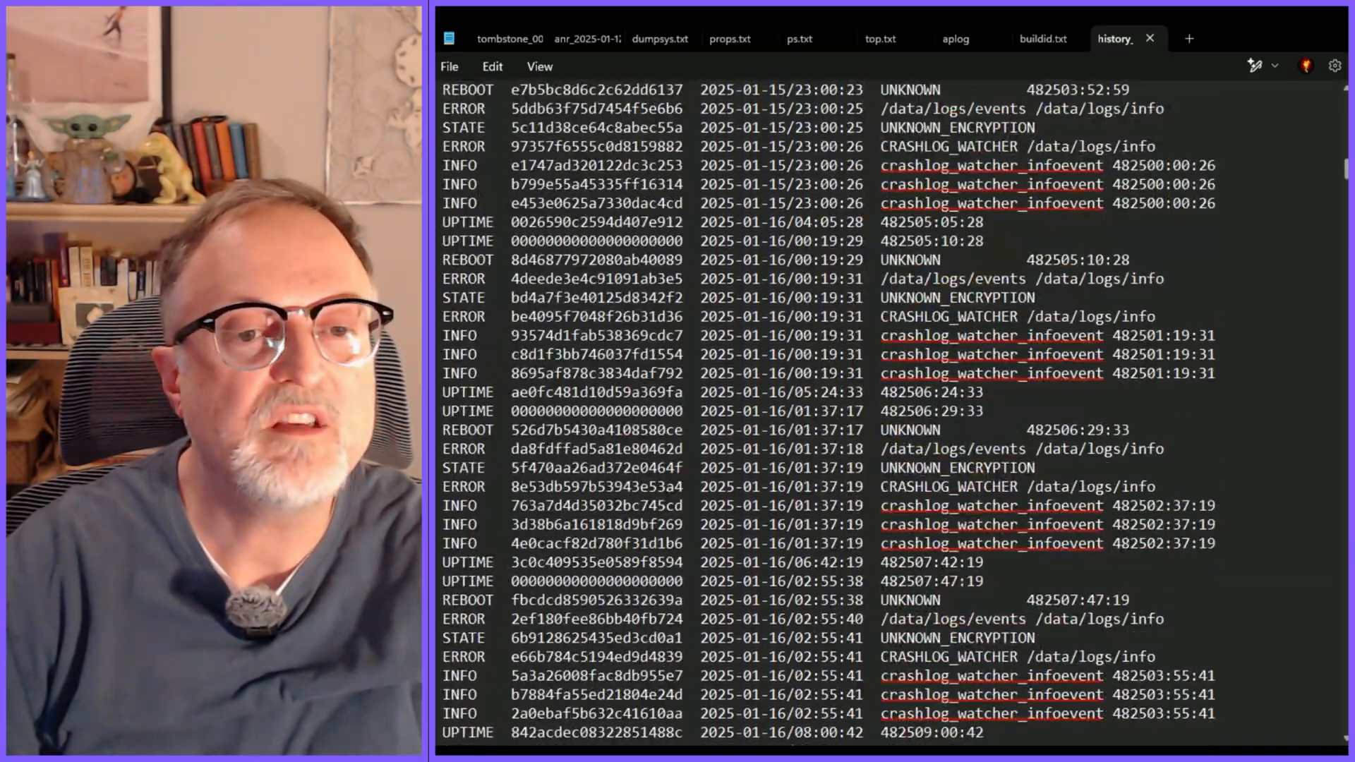
scroll("down", 3)
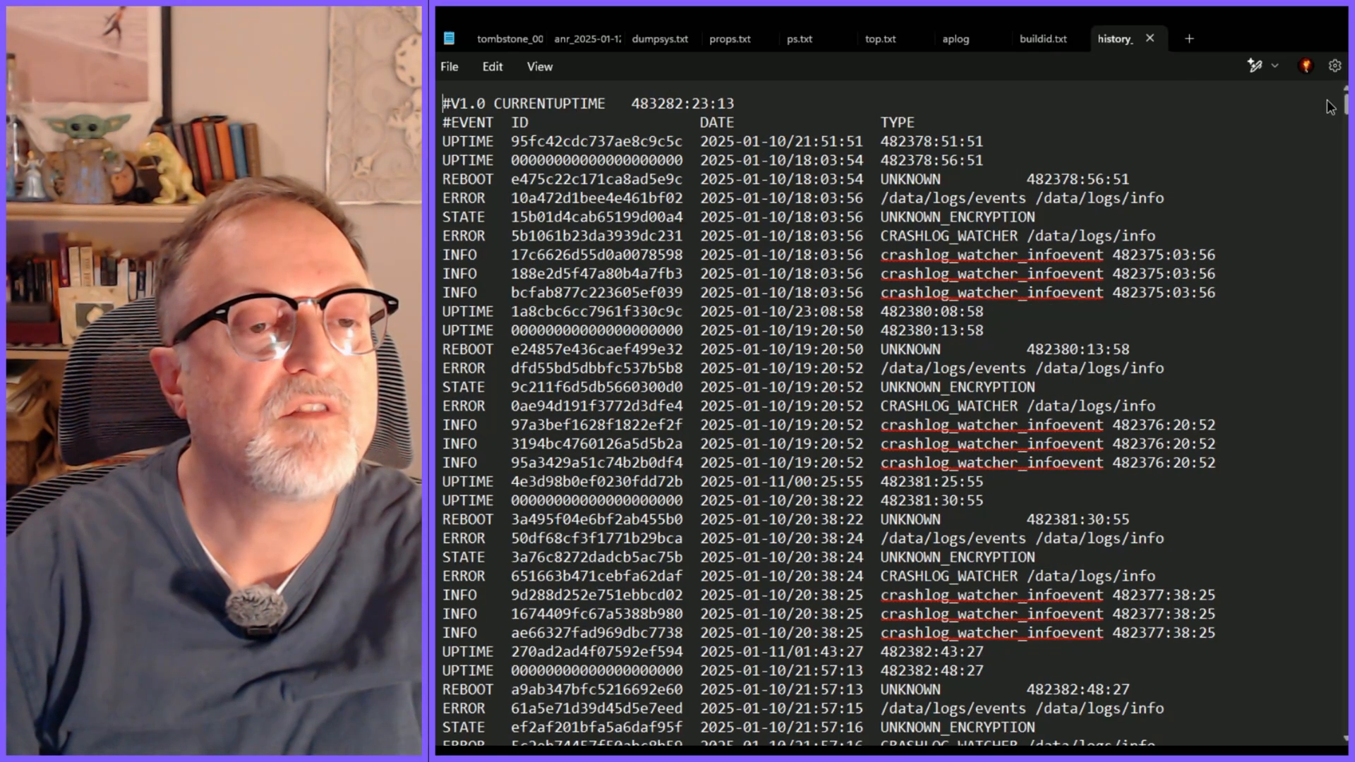
scroll("down", 3)
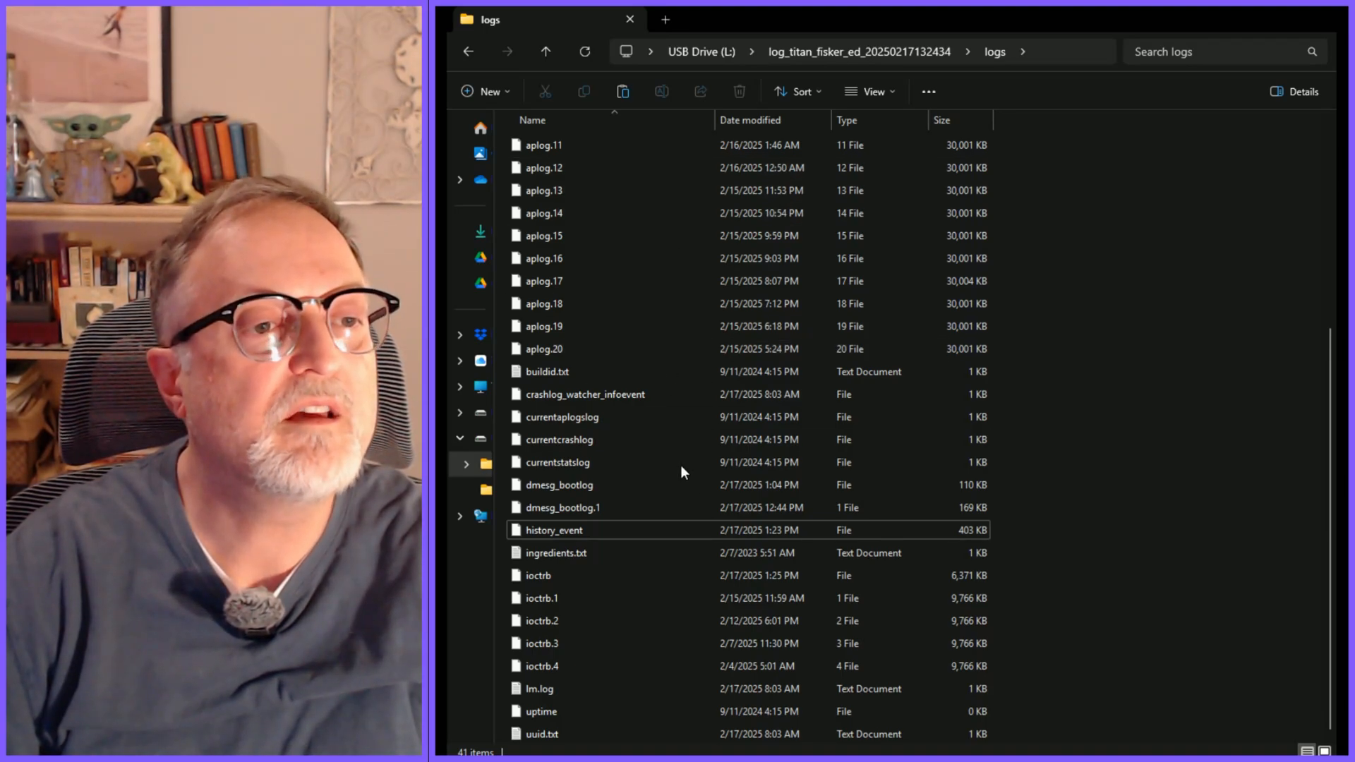
left_click(539, 689)
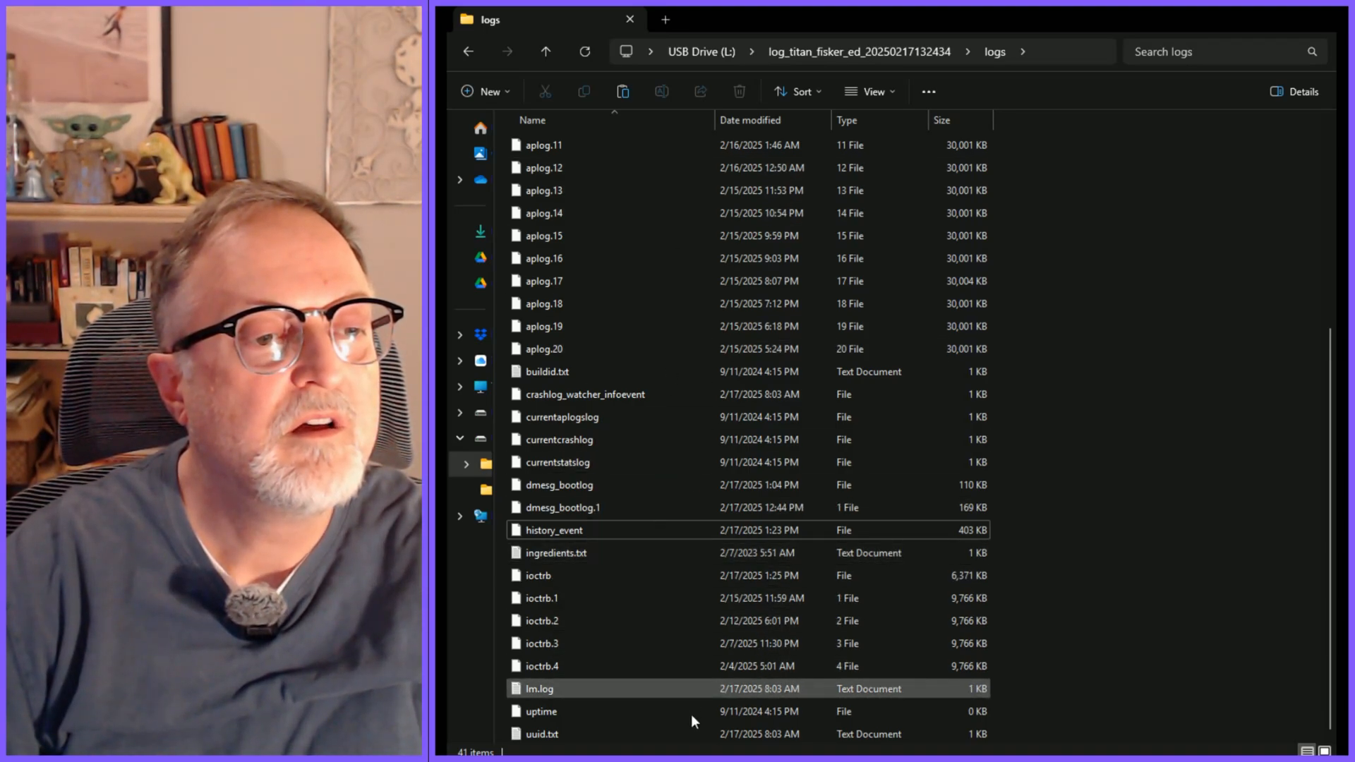
left_click(541, 712)
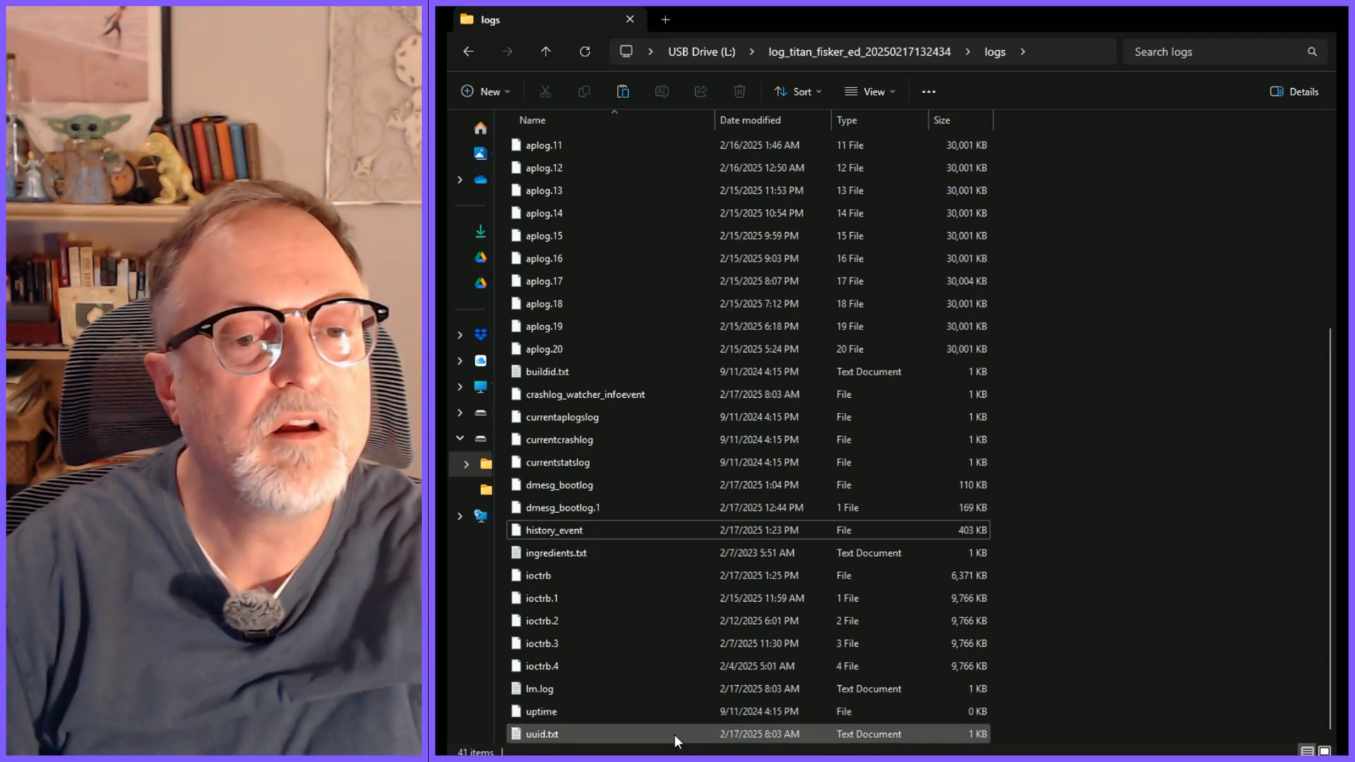
left_click(541, 712)
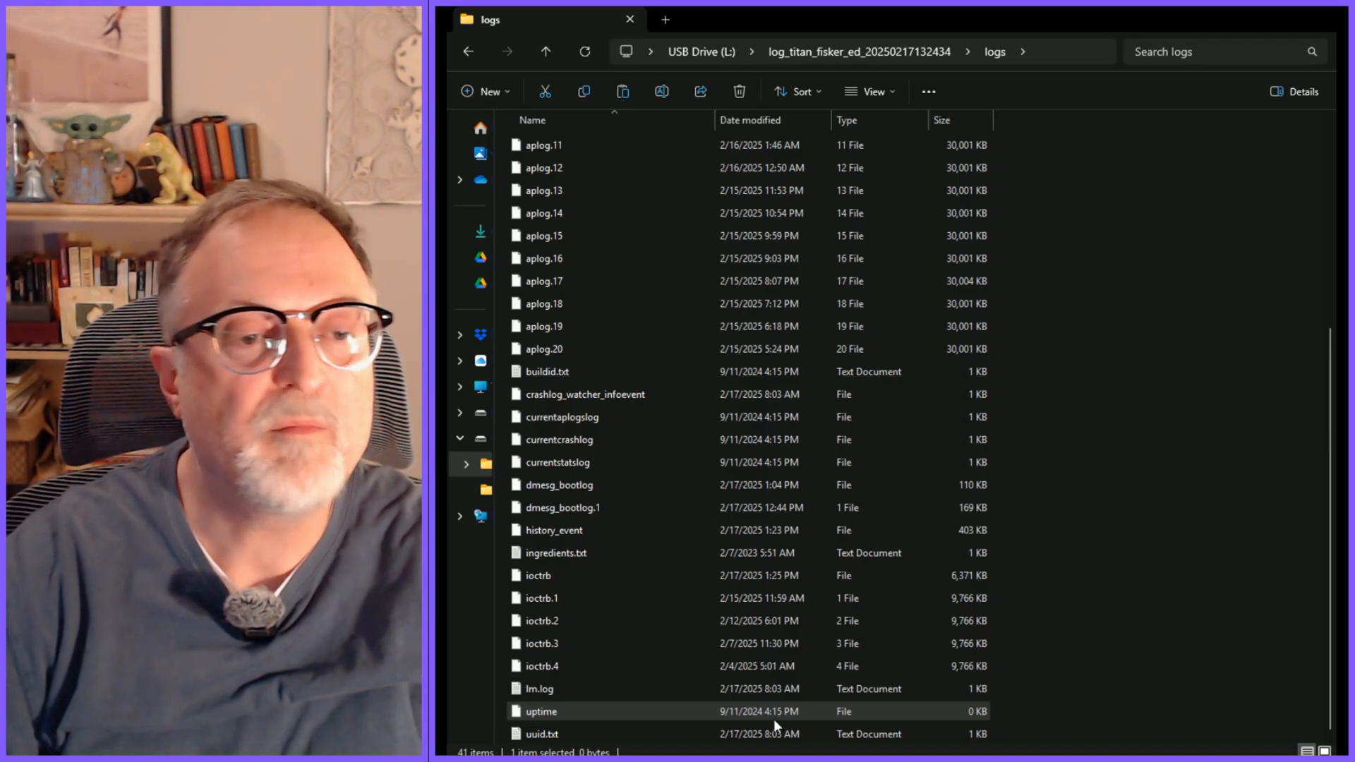
left_click(546, 51)
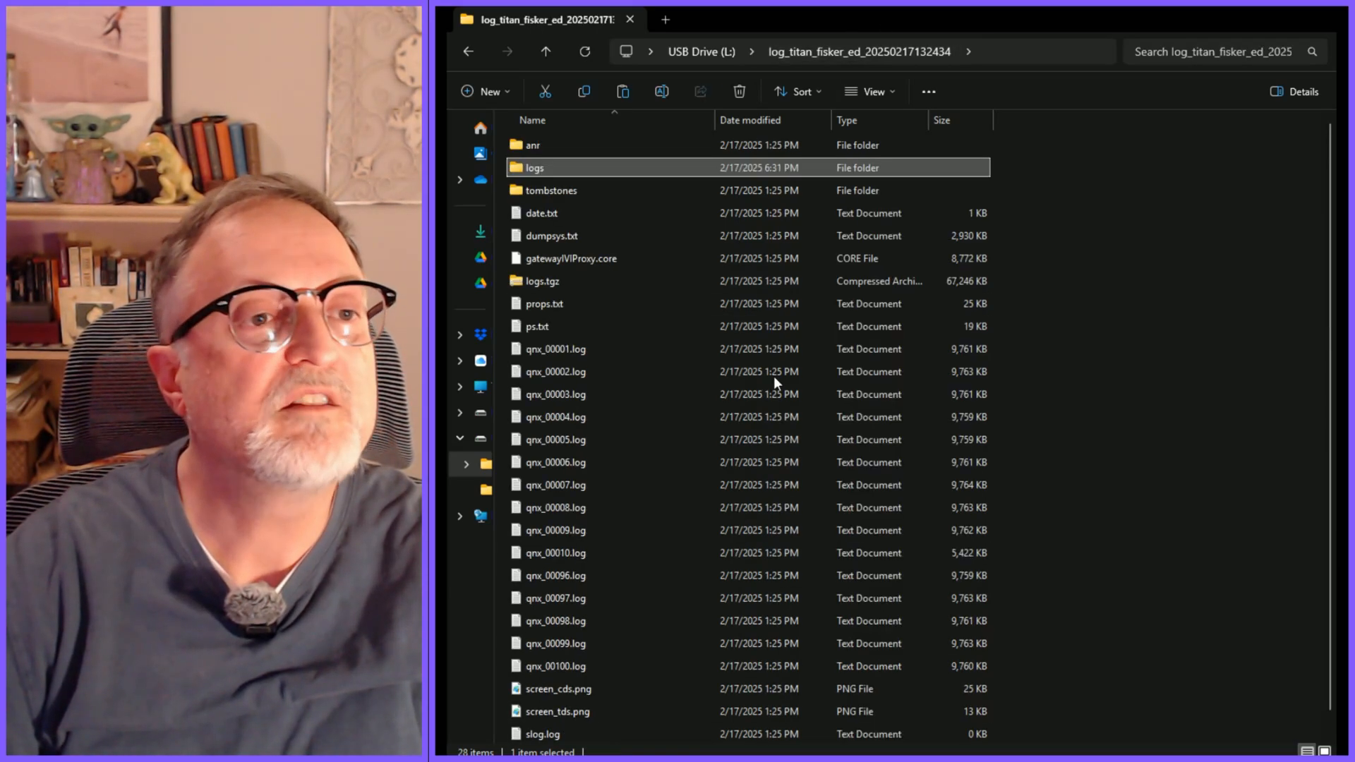
- Highlight props.txt among the dated log folder's 28 items
left_click(545, 303)
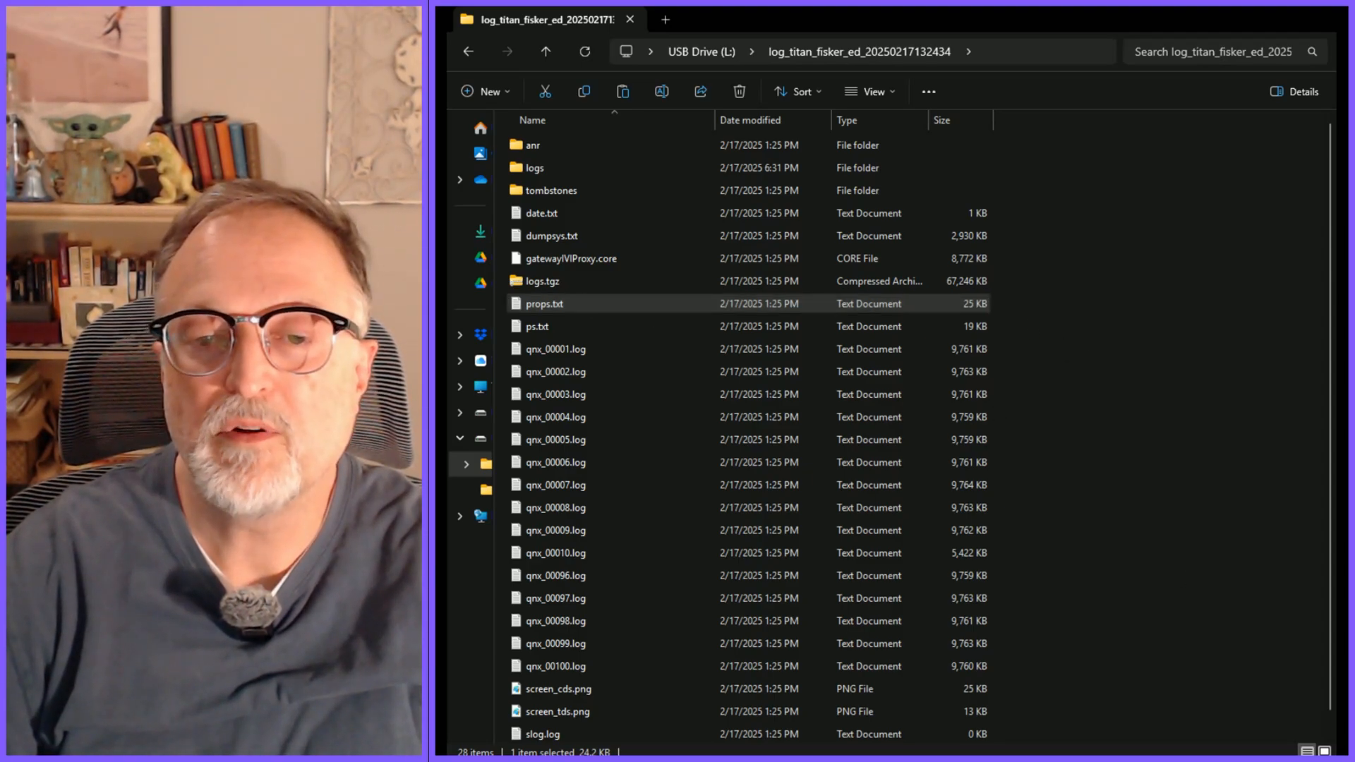
- Open props.txt in Notepad and scroll down to the ro.vehicle.config feature entries
double_click(545, 304)
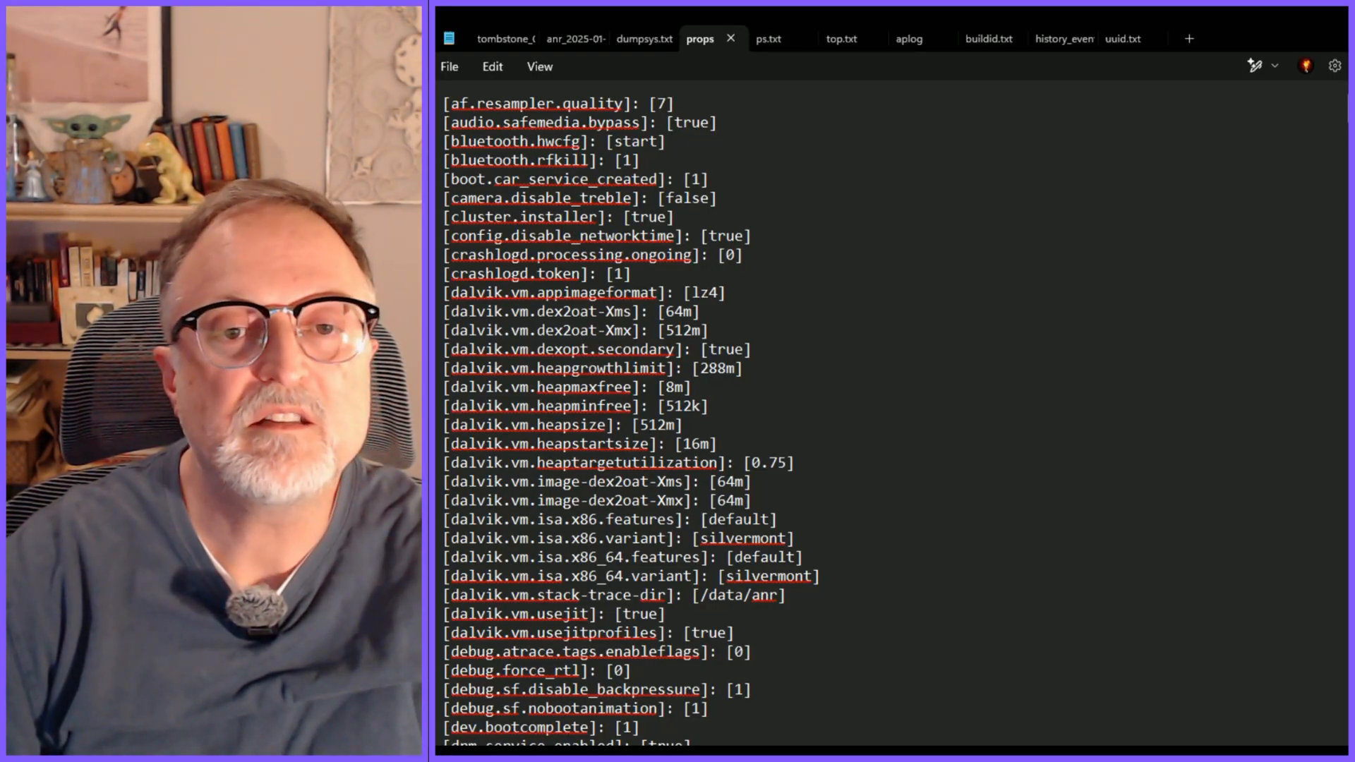
scroll("down", 3)
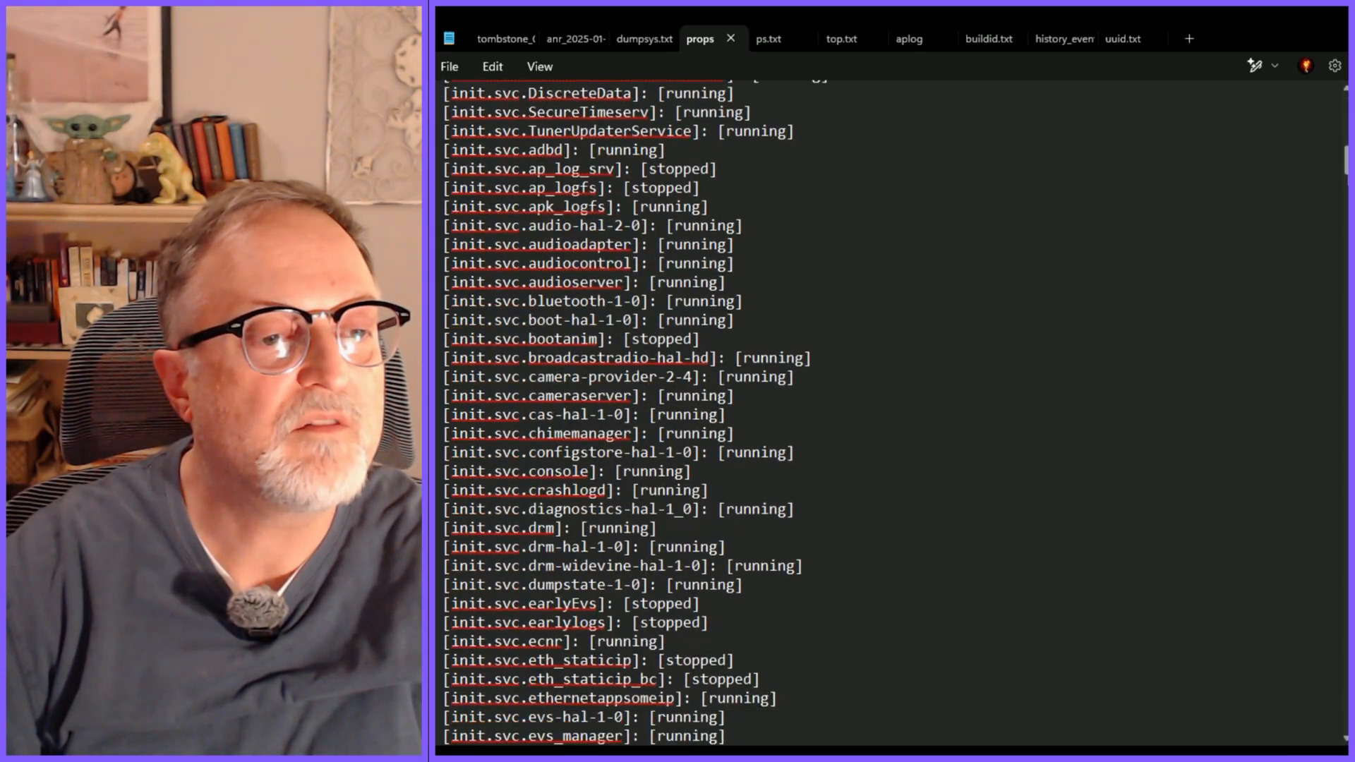
scroll("down", 3)
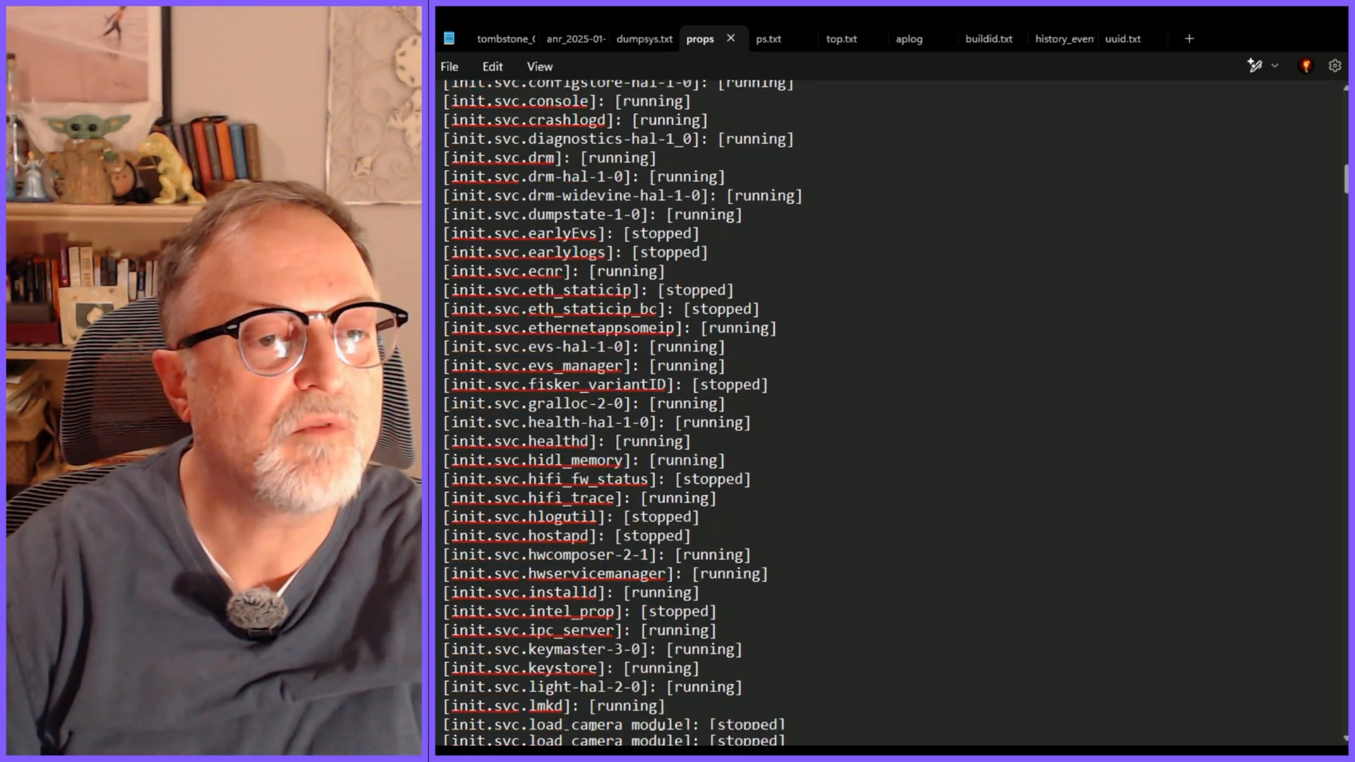
scroll("down", 3)
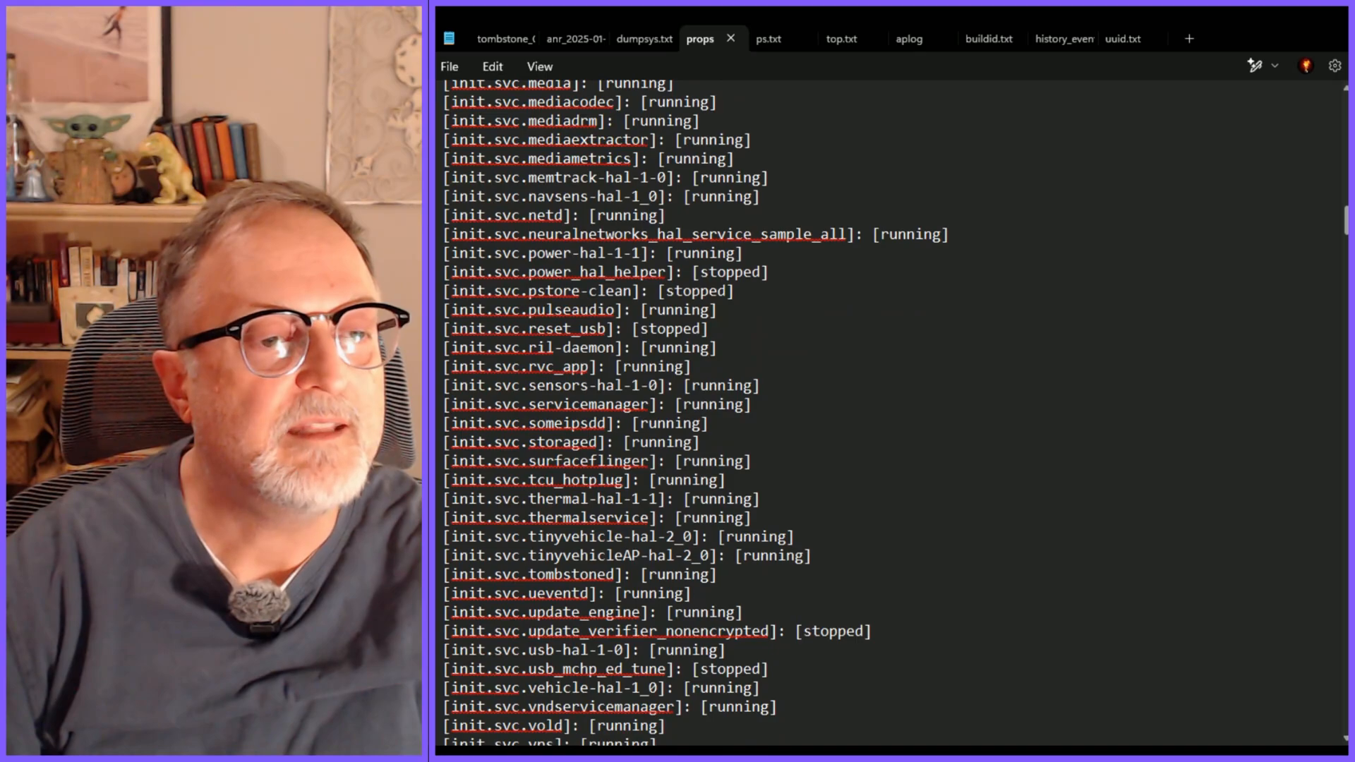
scroll("down", 3)
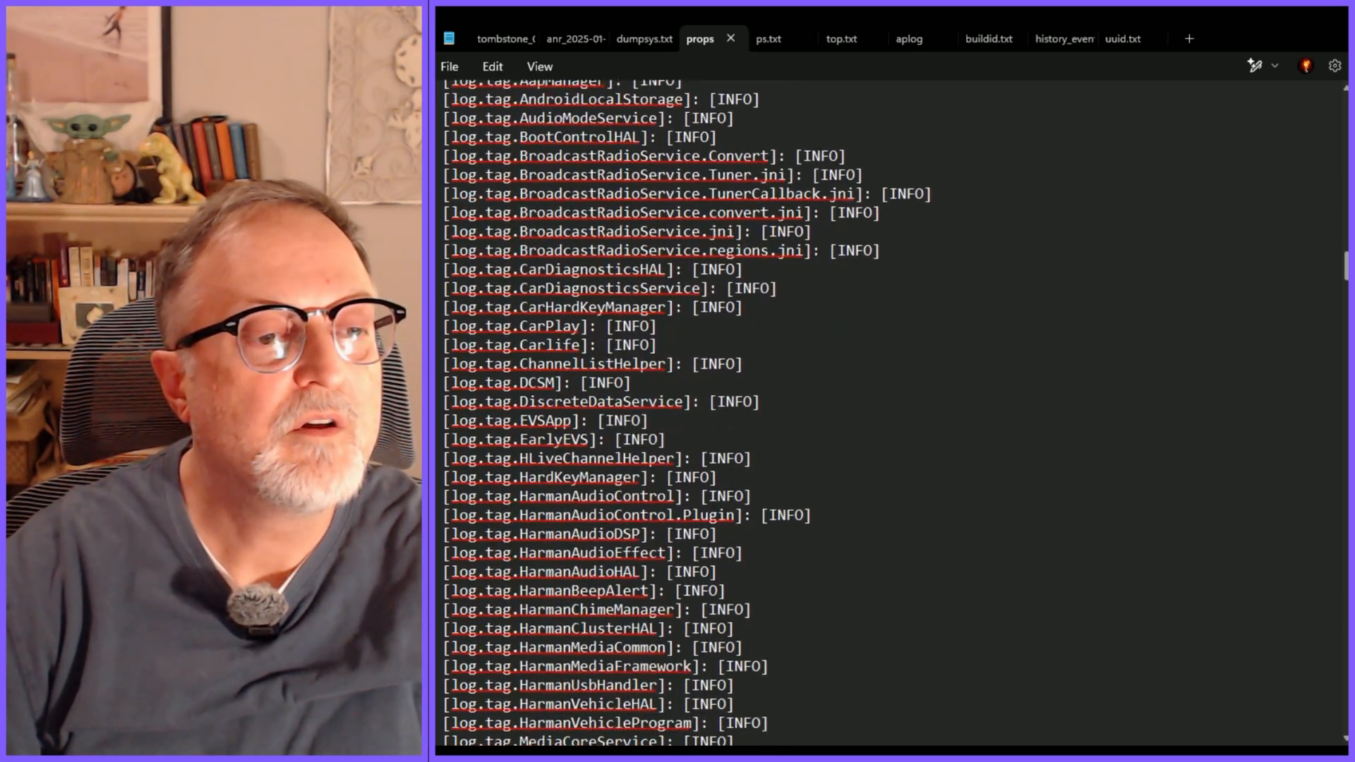
scroll("down", 3)
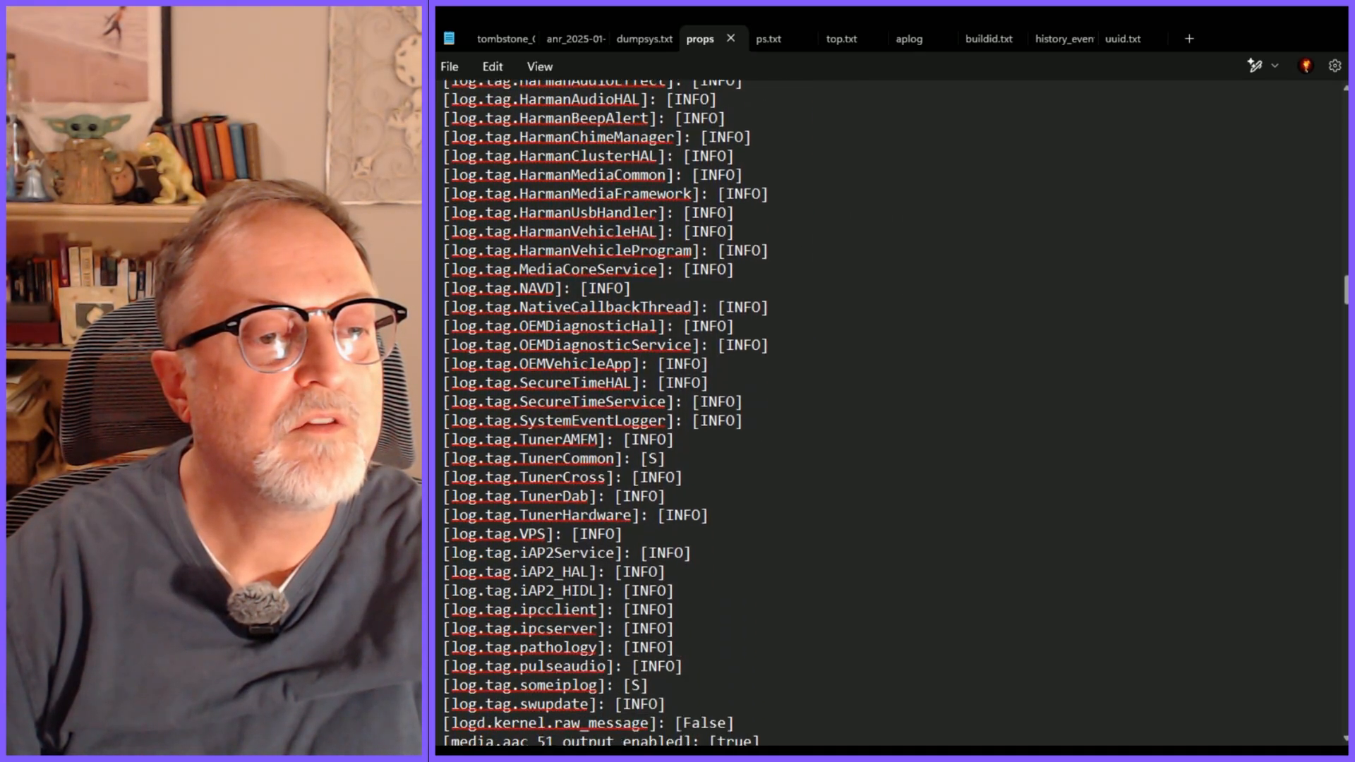
scroll("down", 3)
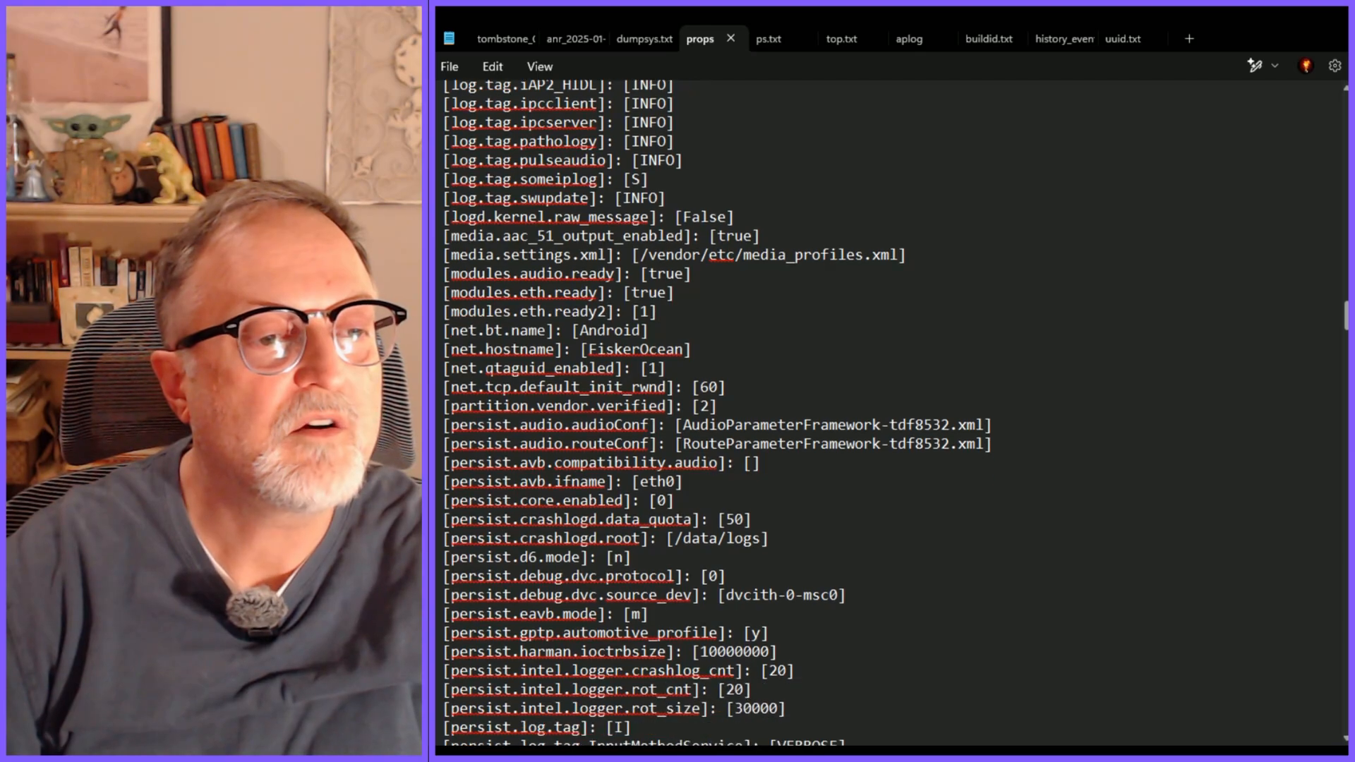
scroll("down", 3)
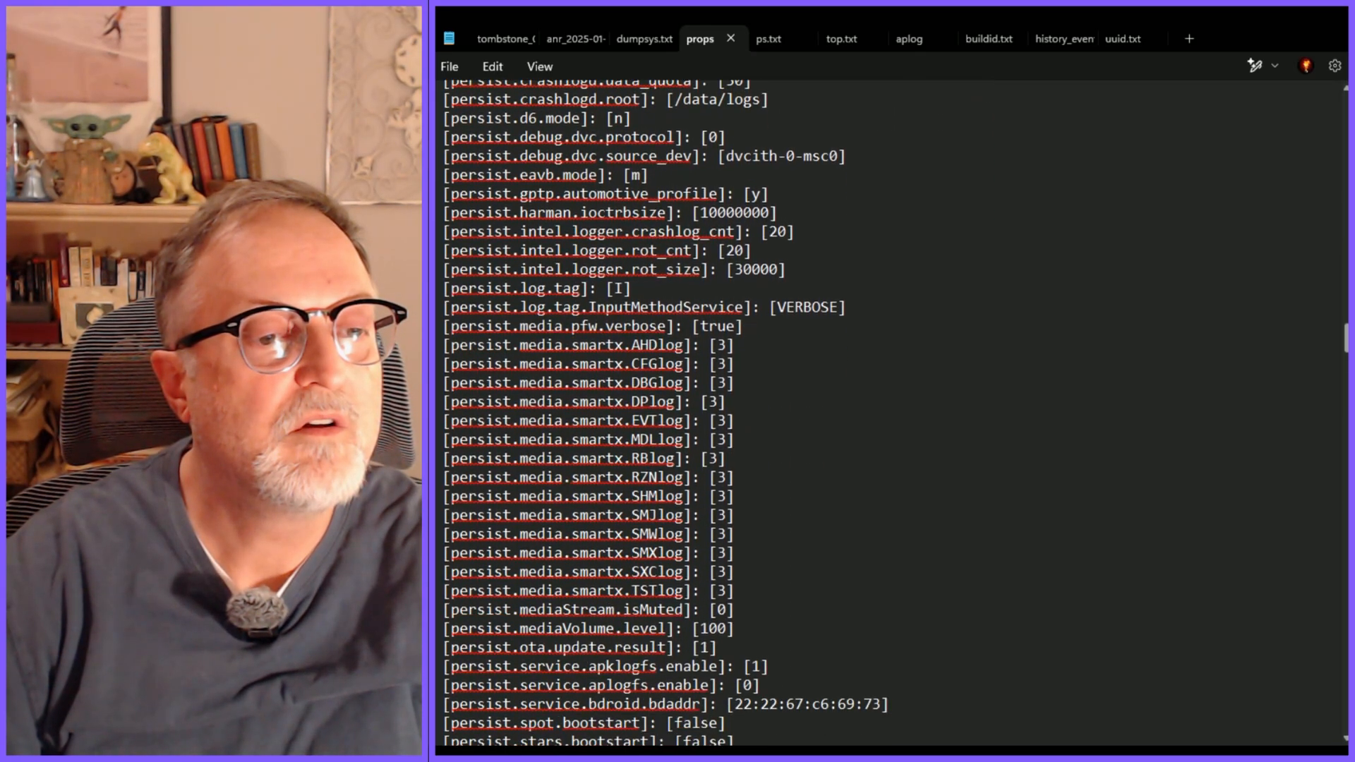
scroll("down", 3)
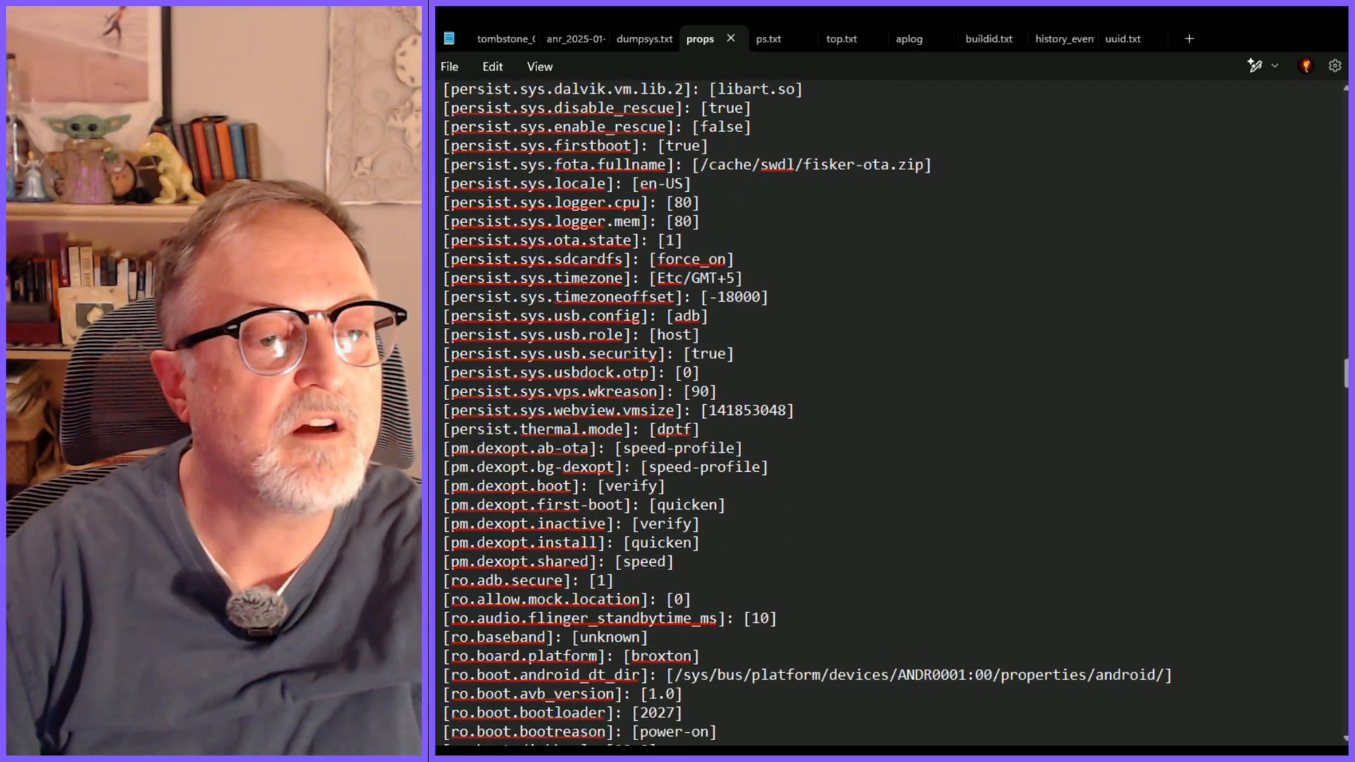
scroll("down", 3)
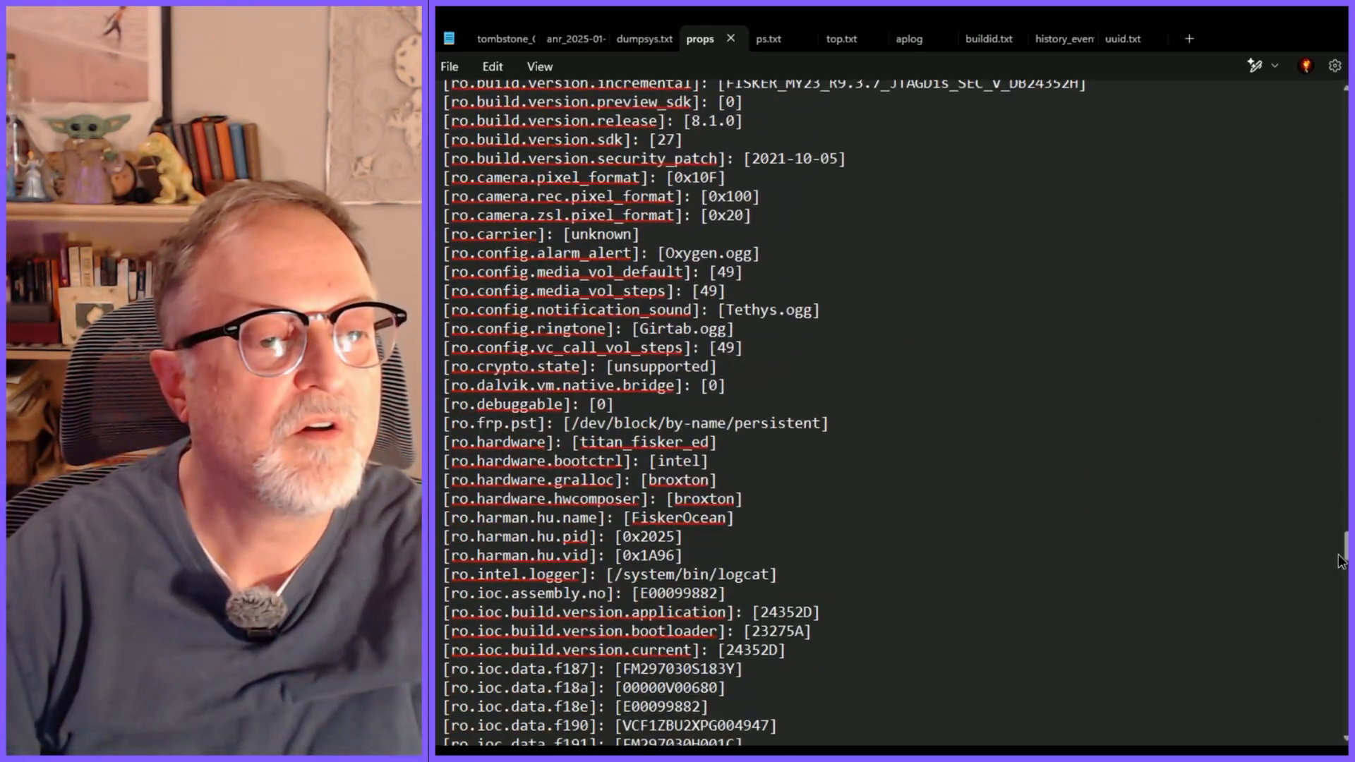
scroll("down", 3)
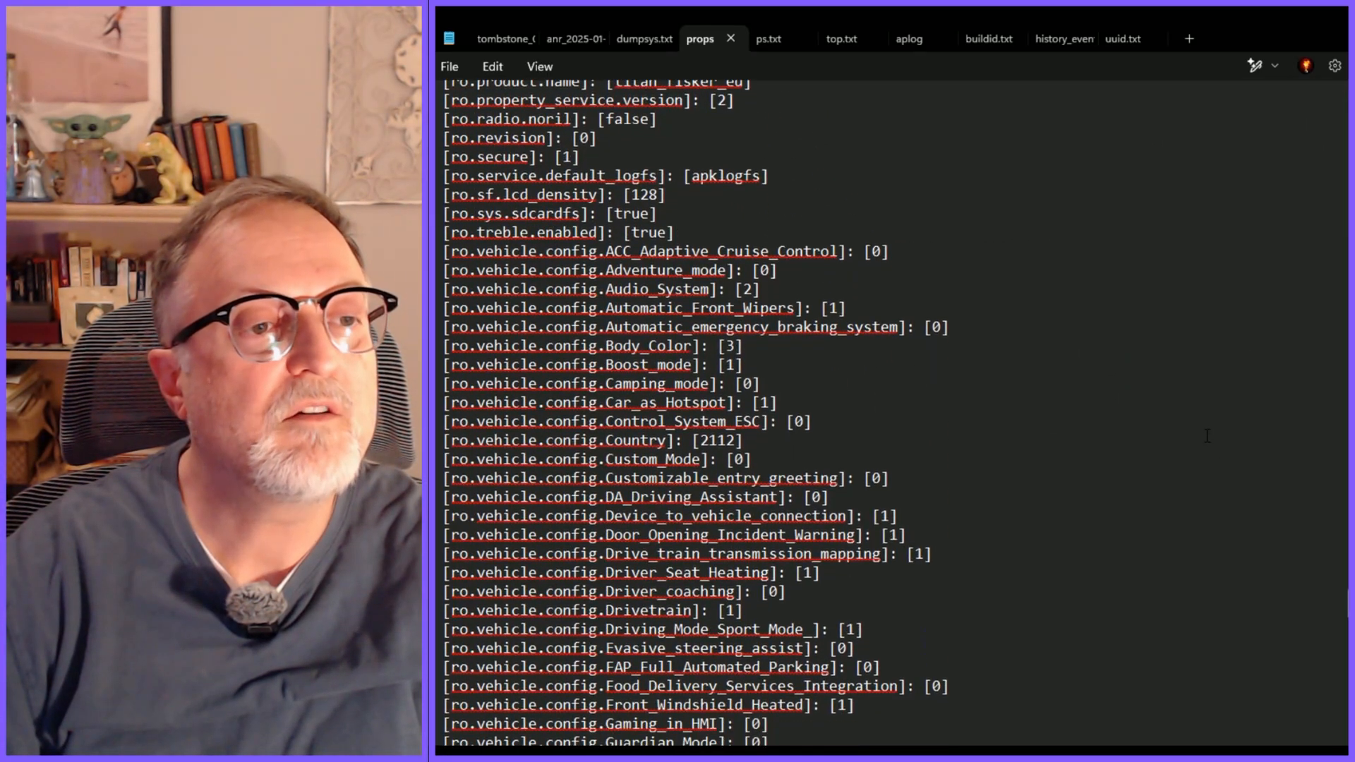
scroll("down", 3)
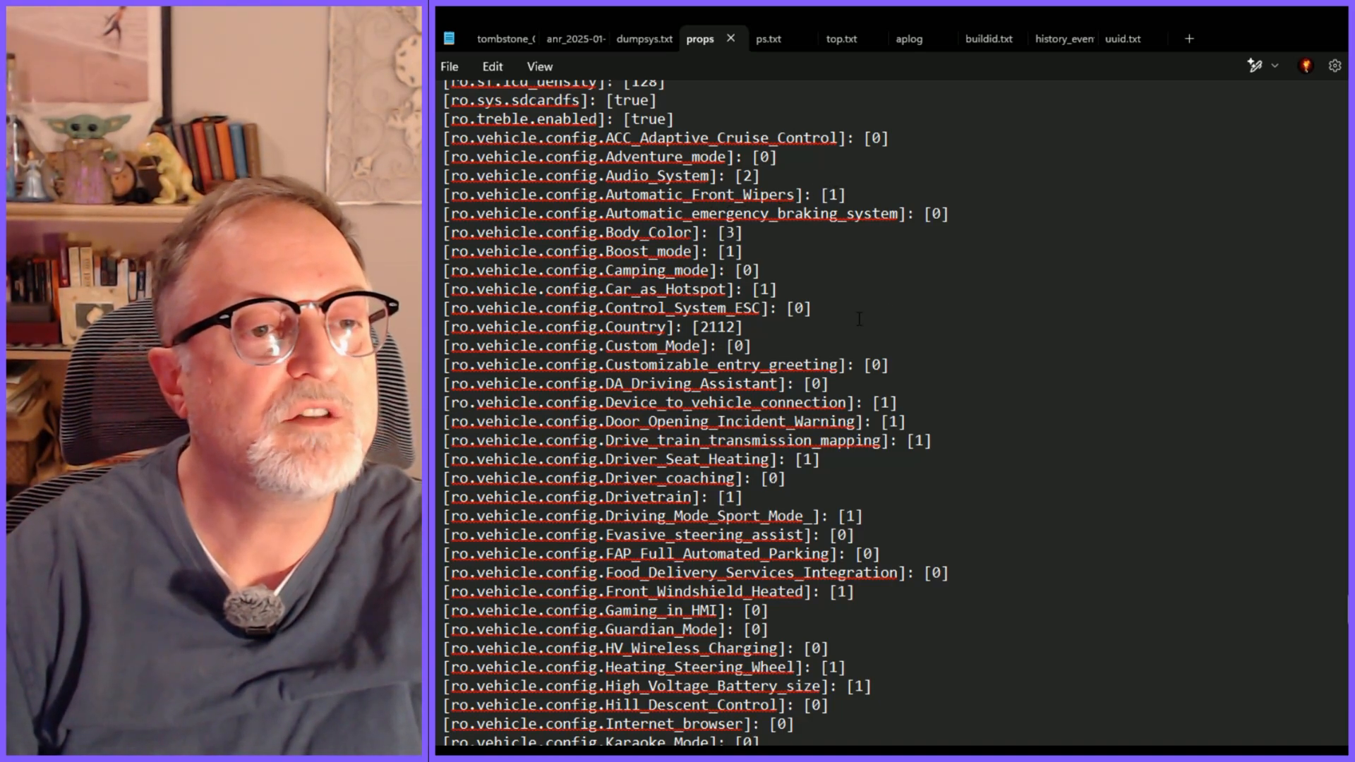
- Scroll props.txt past the ro.vehicle.config entries down to the vendor build entries
scroll("down", 3)
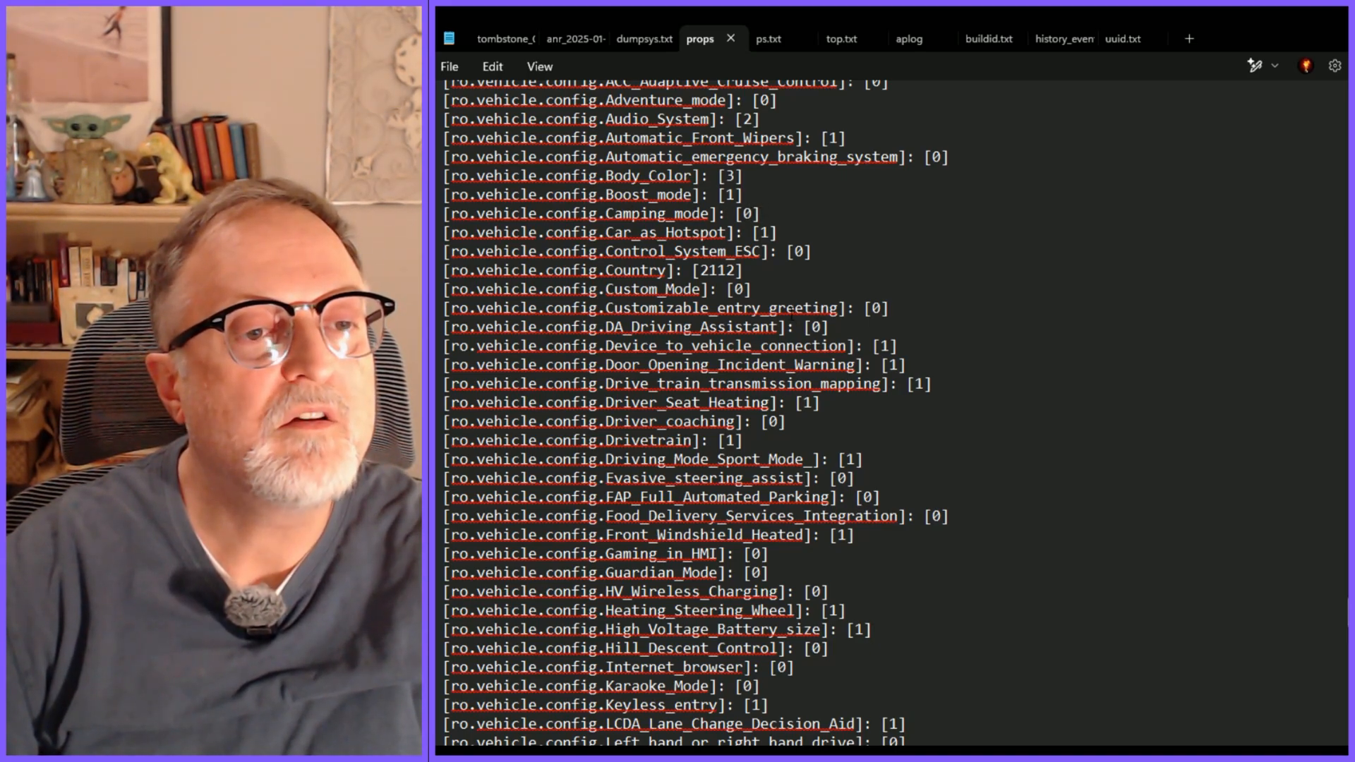
scroll("down", 3)
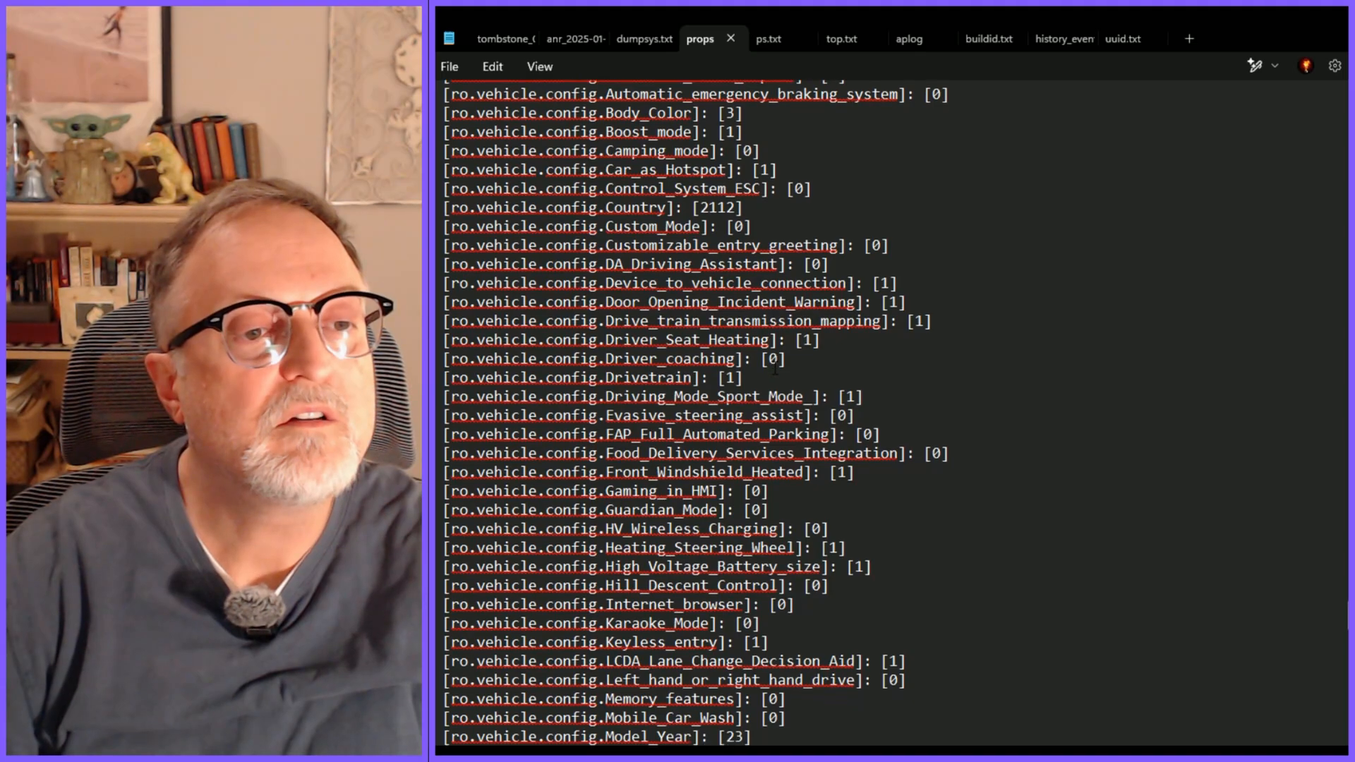
scroll("down", 3)
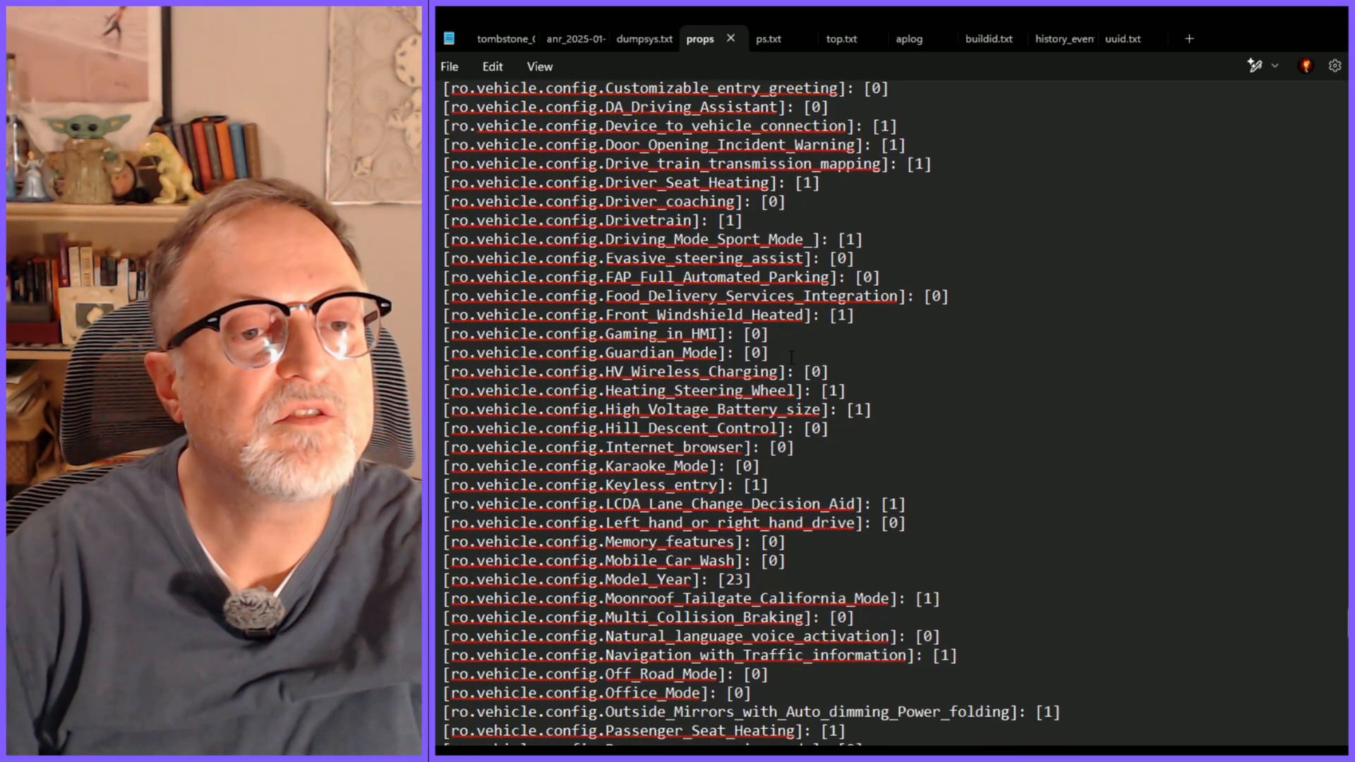
scroll("down", 3)
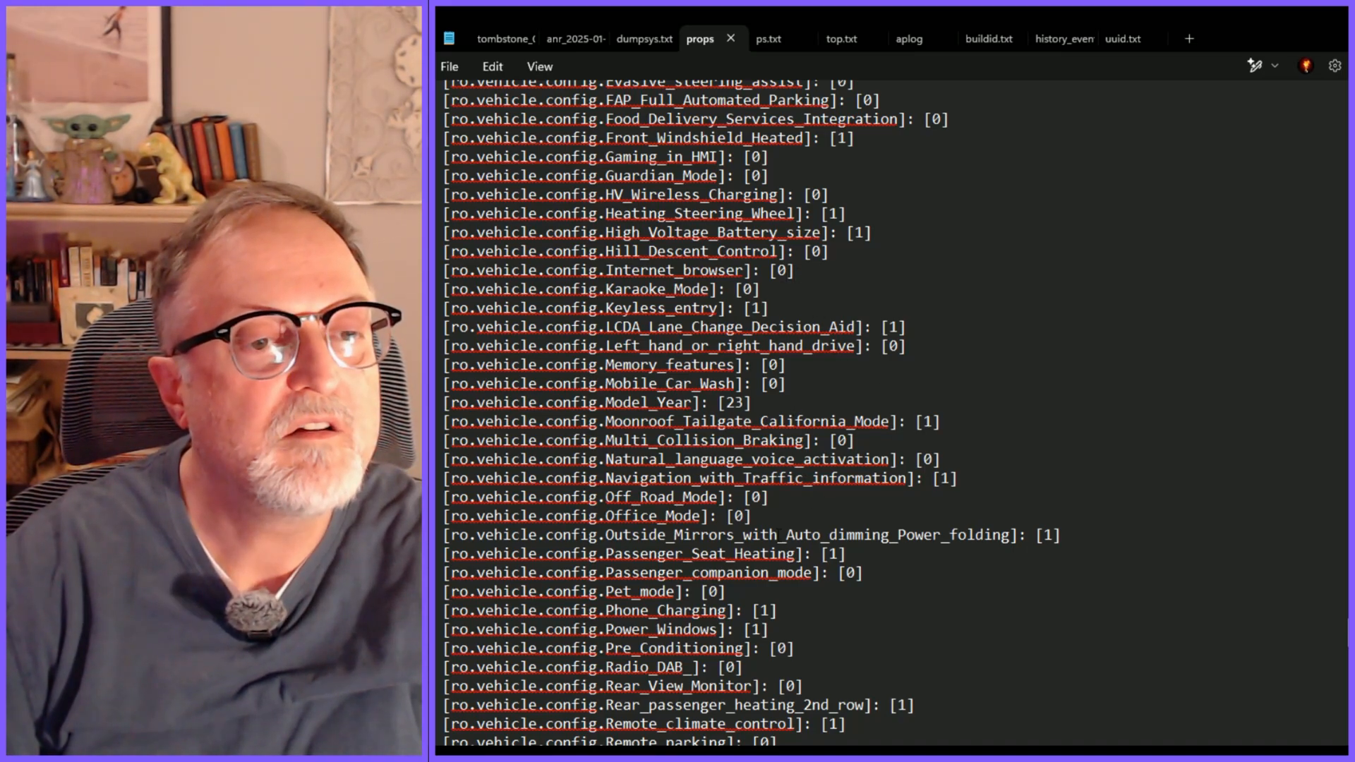
scroll("down", 3)
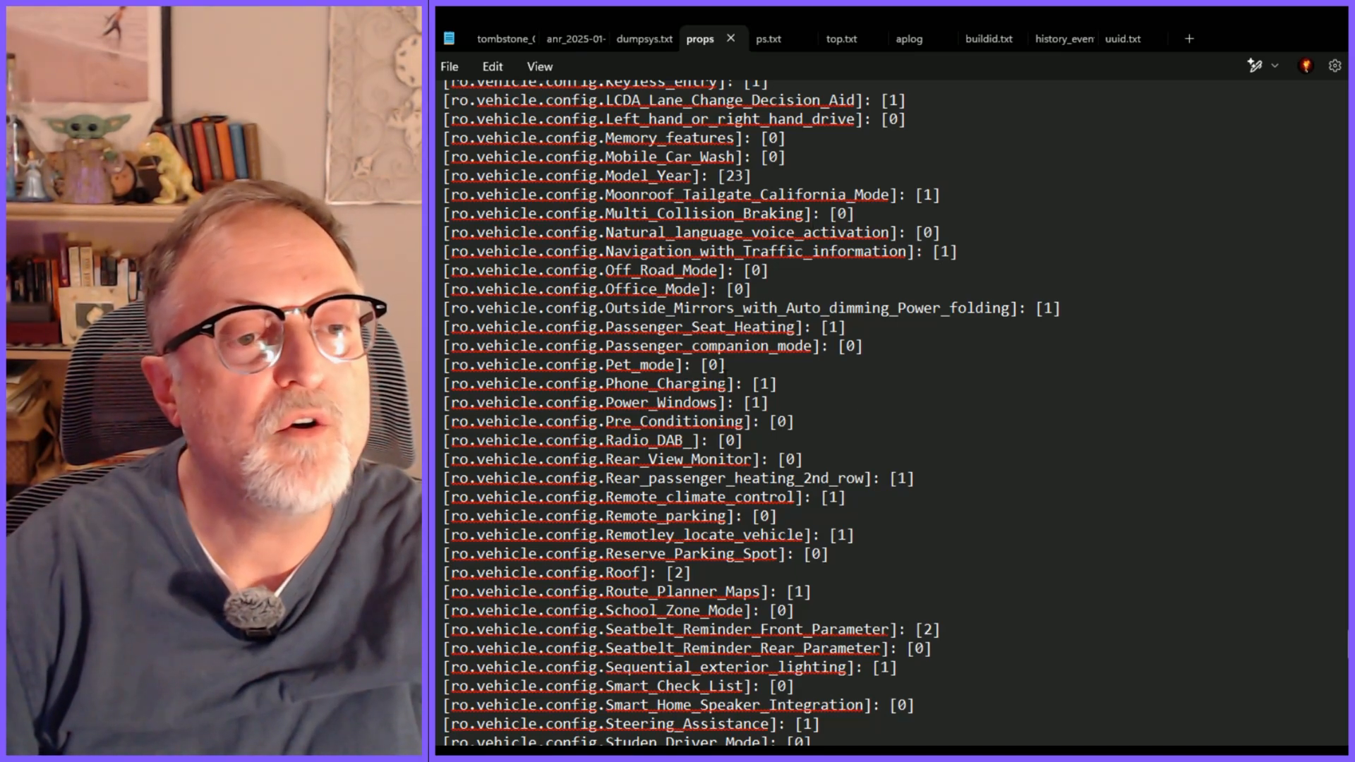
scroll("down", 3)
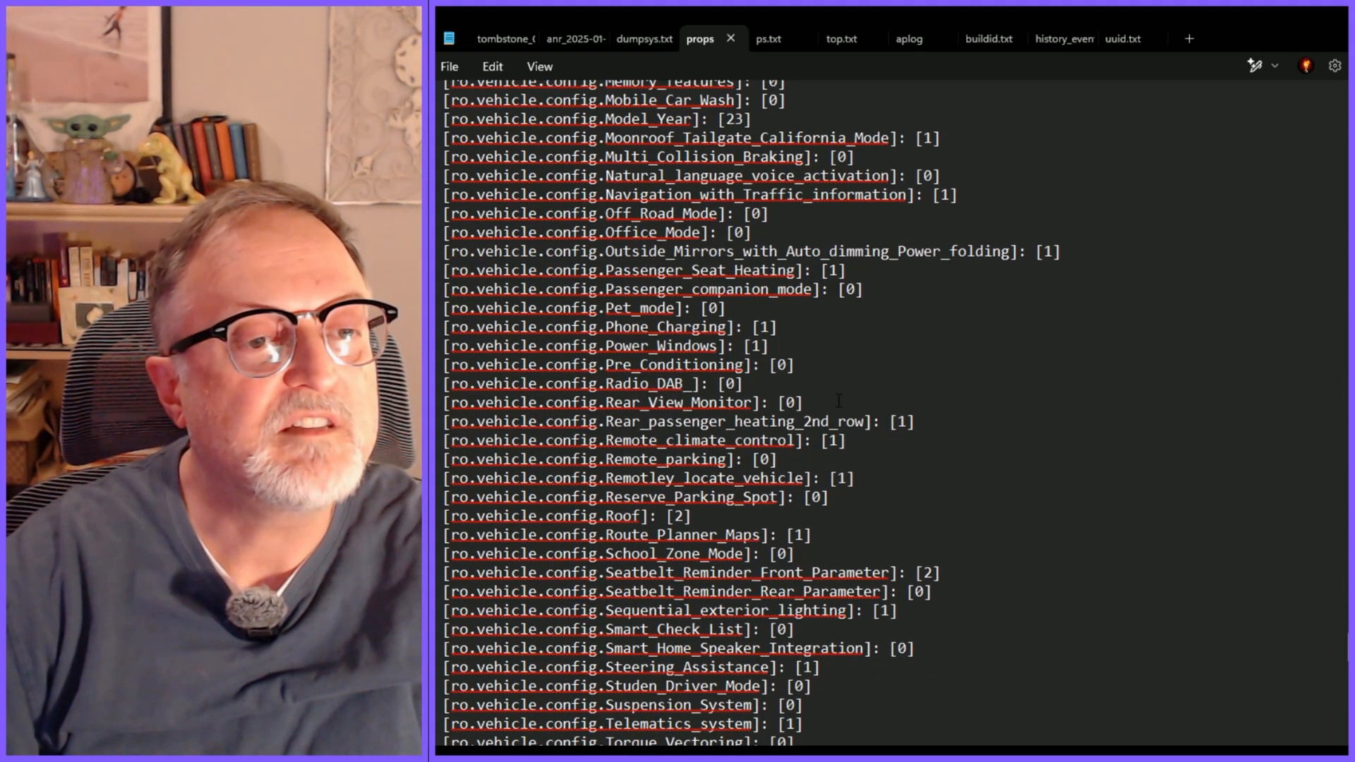
scroll("down", 3)
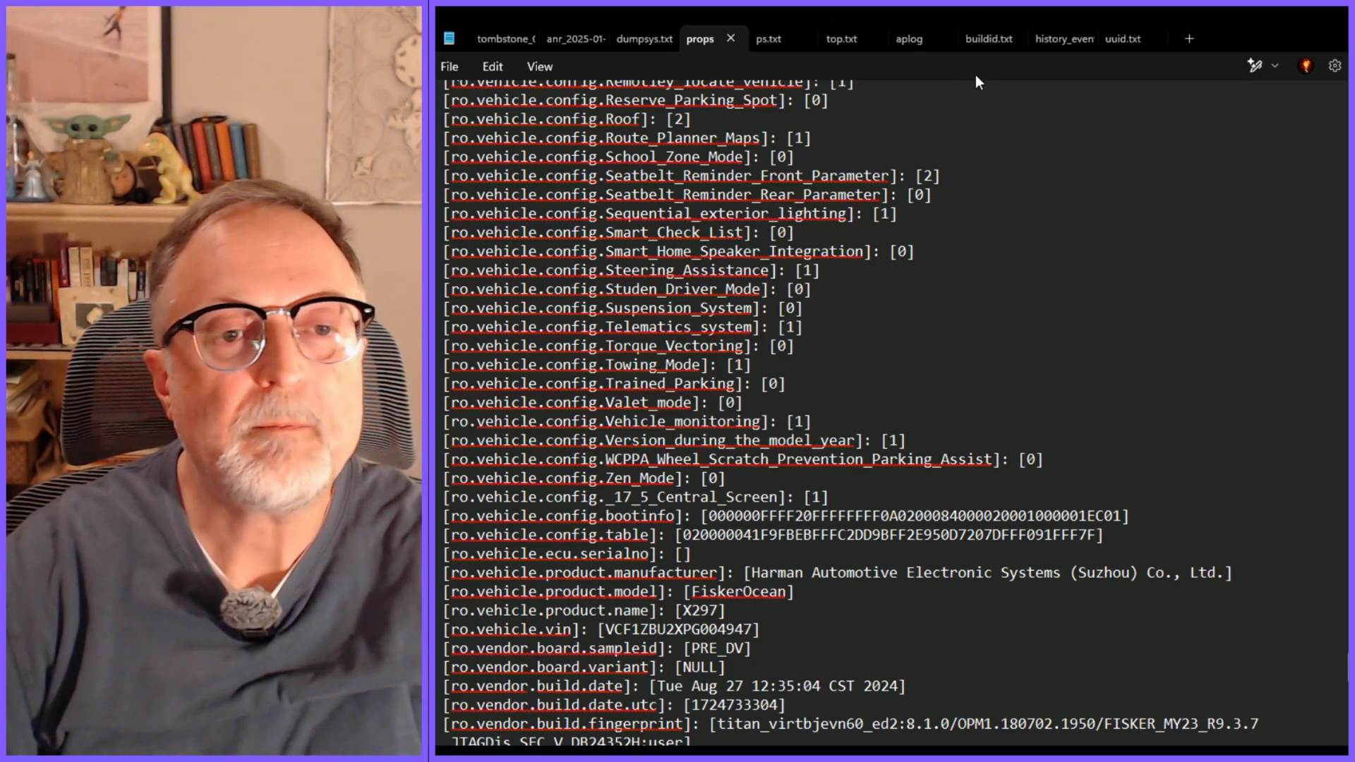
scroll("down", 3)
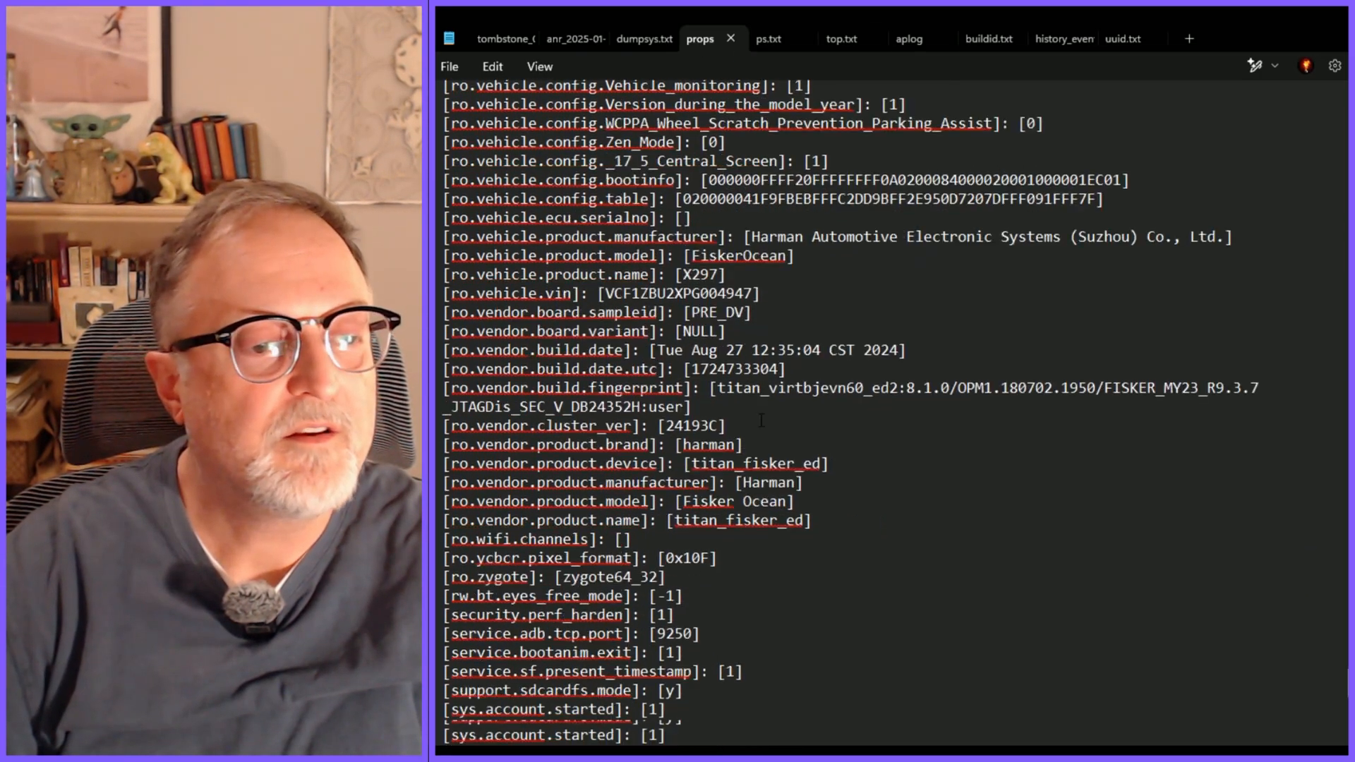
scroll("down", 3)
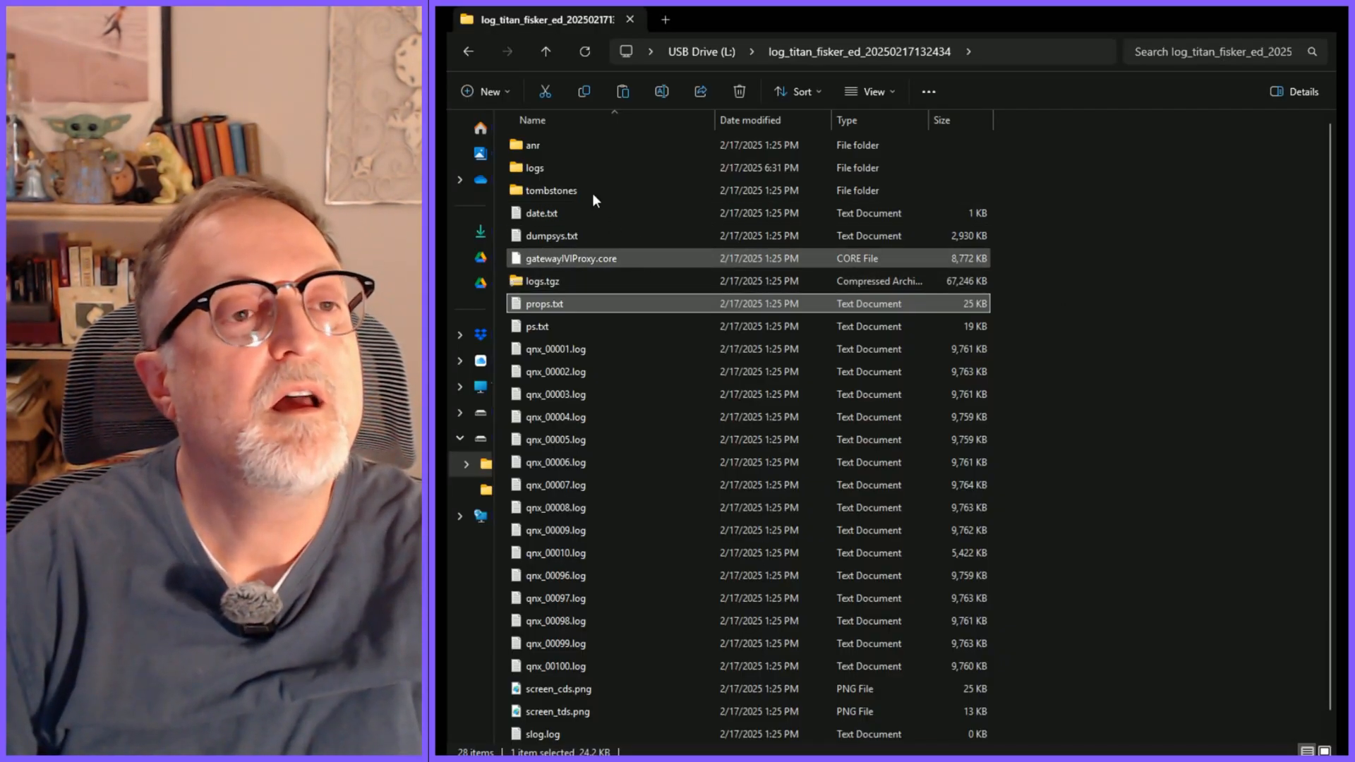
mouse_move(619, 168)
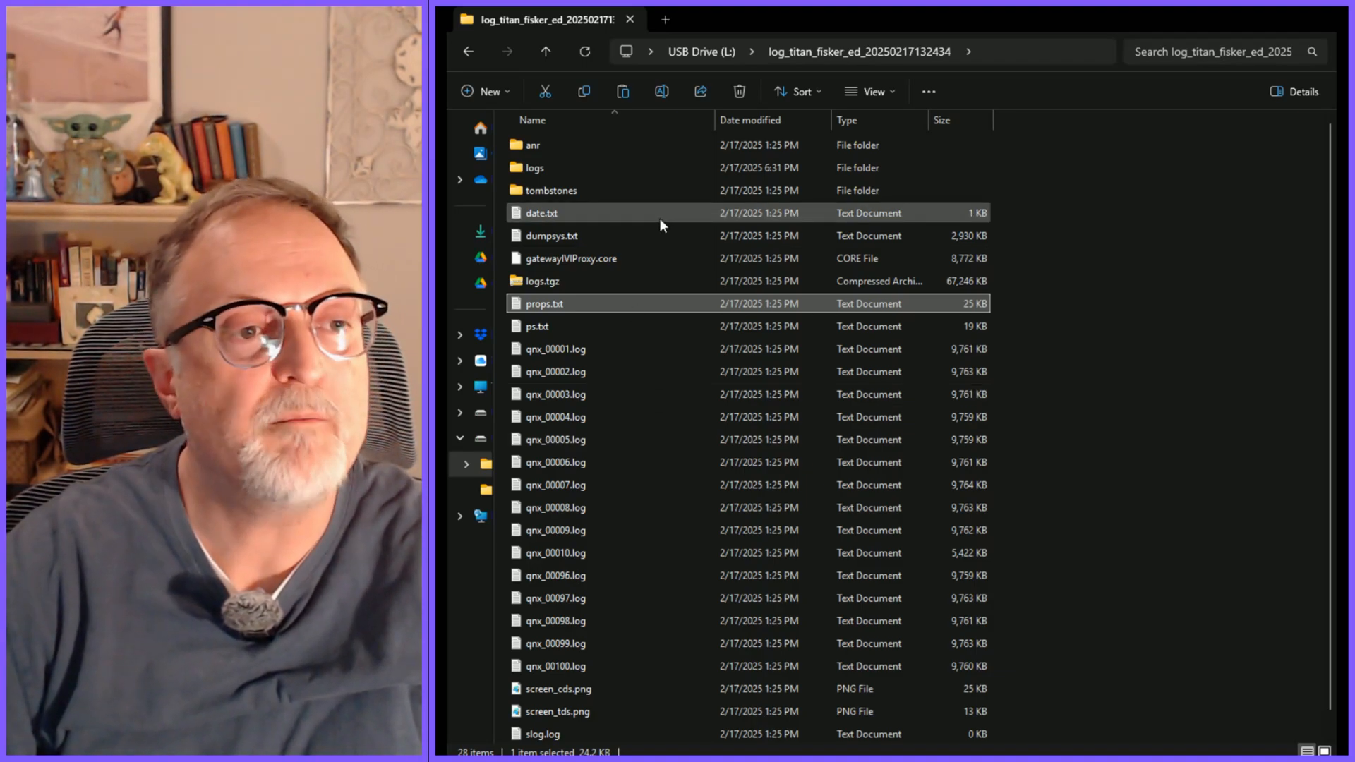
left_click(538, 326)
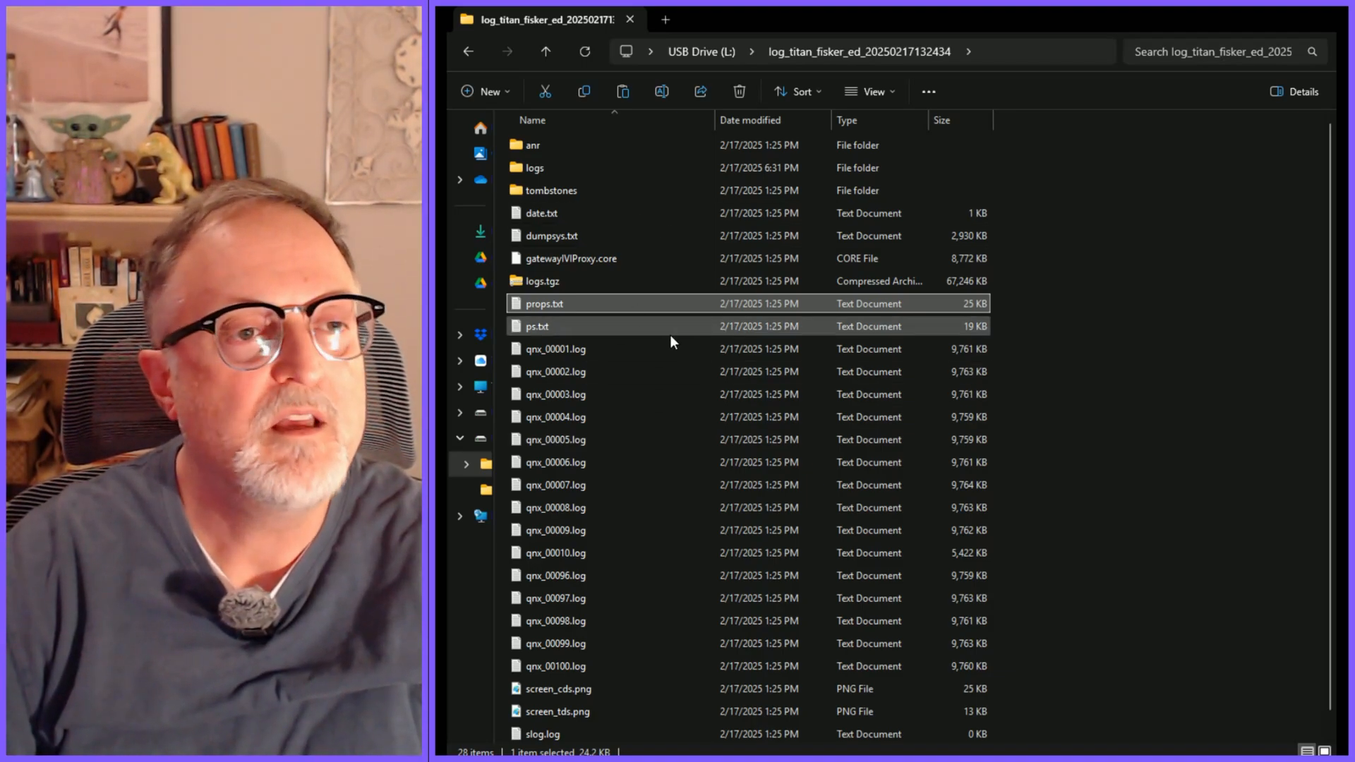